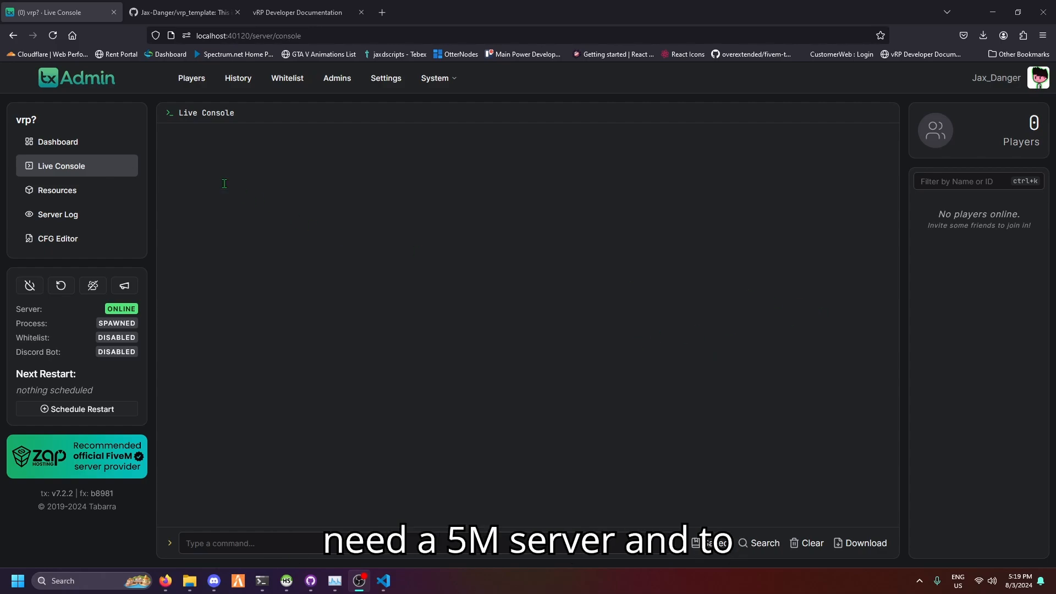
pyautogui.moveTo(307, 283)
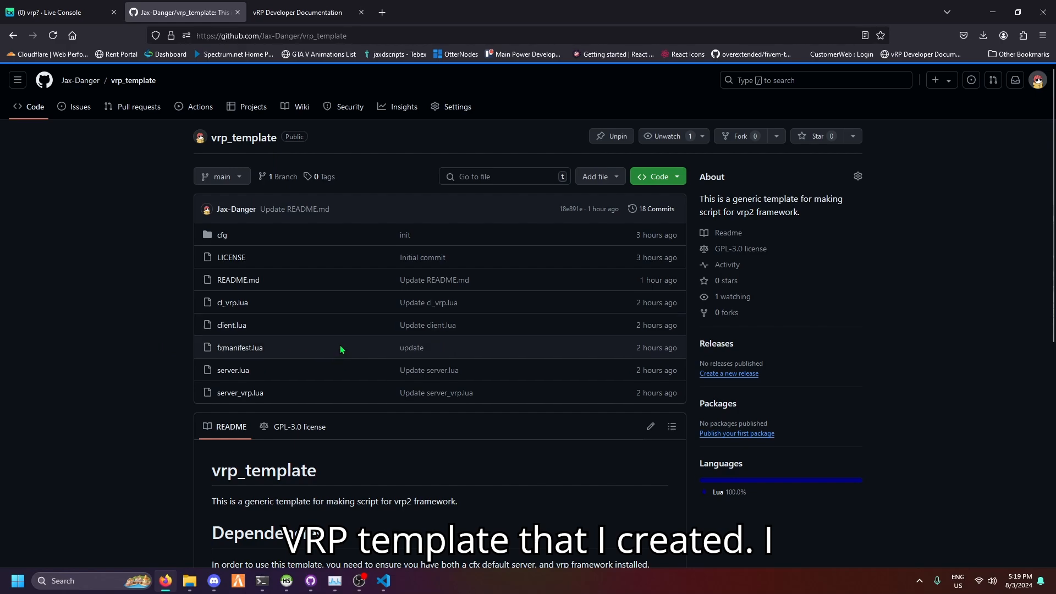
# - Scroll through the vrp_template README, then bring up the local server resources folder
pyautogui.scroll(-3)
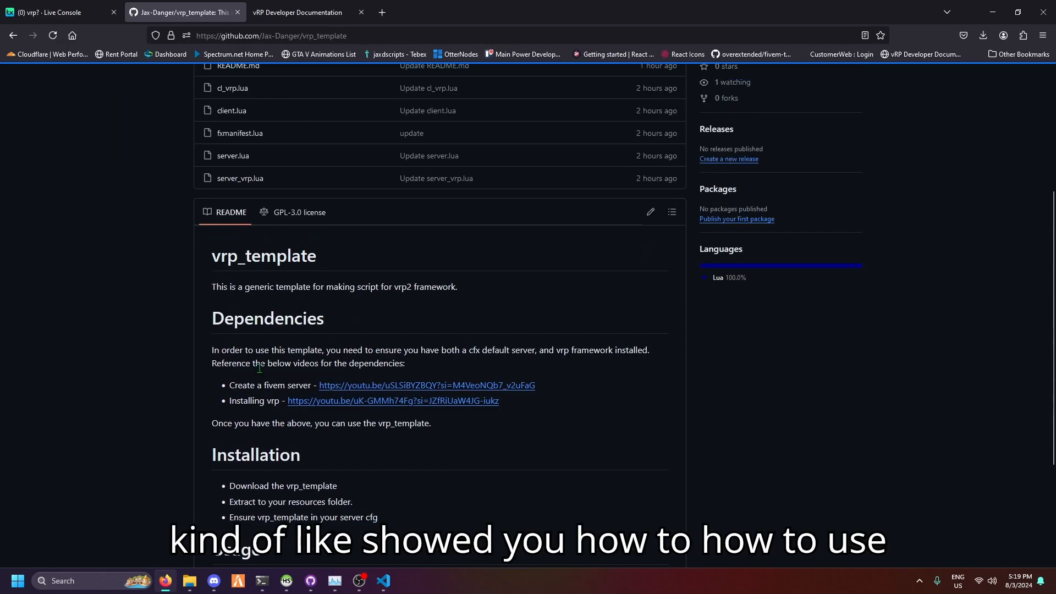
pyautogui.scroll(-3)
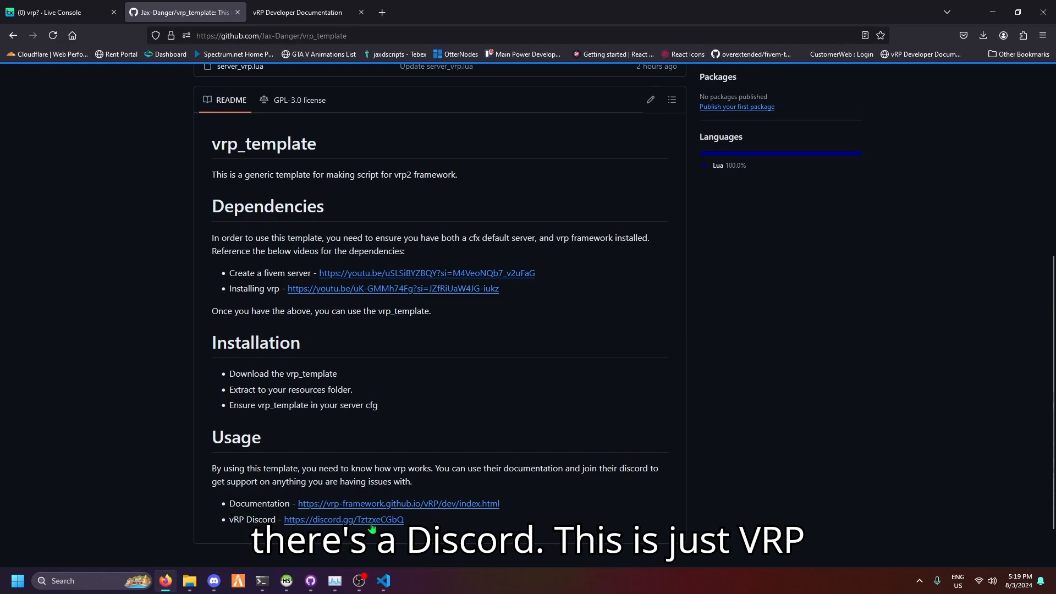
pyautogui.scroll(-3)
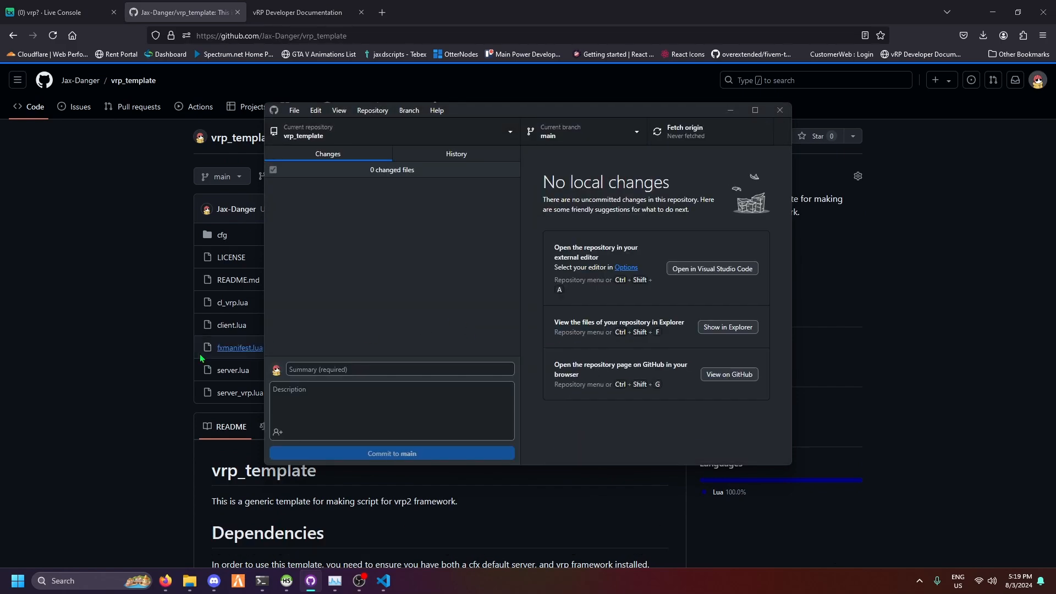
pyautogui.click(655, 176)
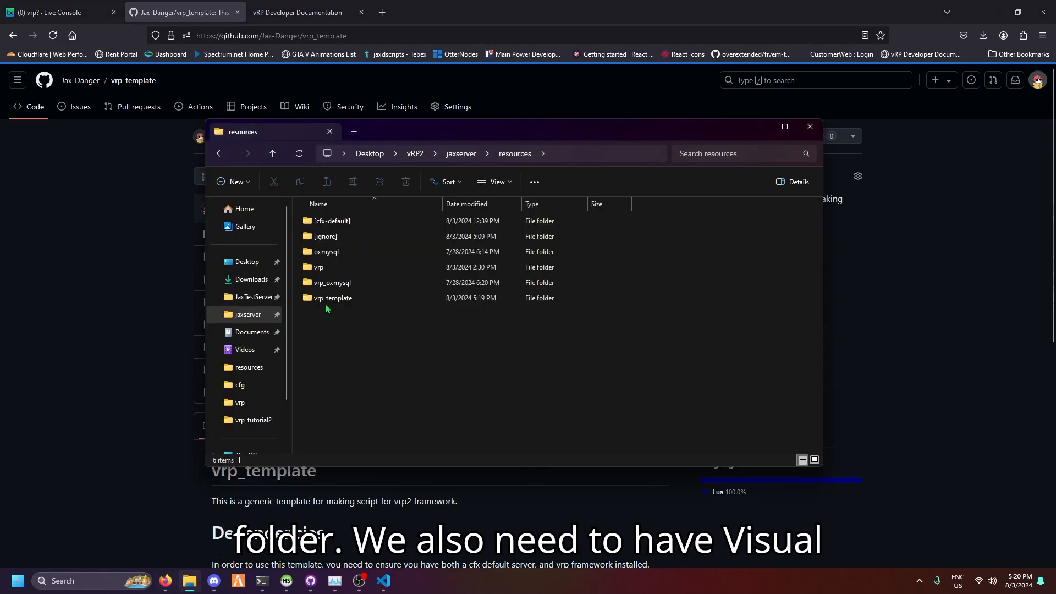
# - Open the vrp_template resource folder in VS Code via the folder's context menu
pyautogui.click(332, 298)
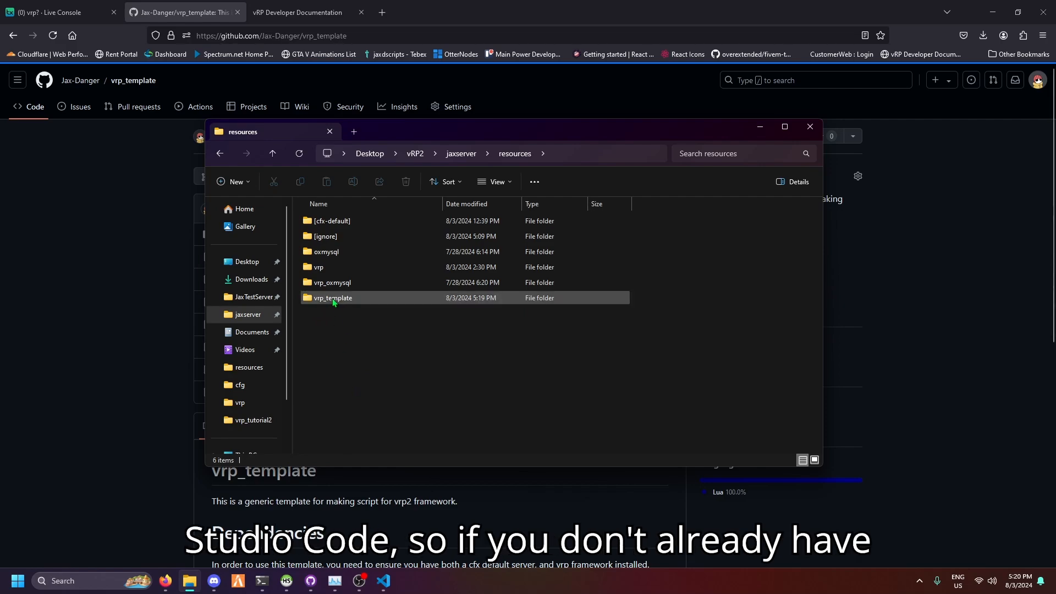
pyautogui.rightClick(333, 298)
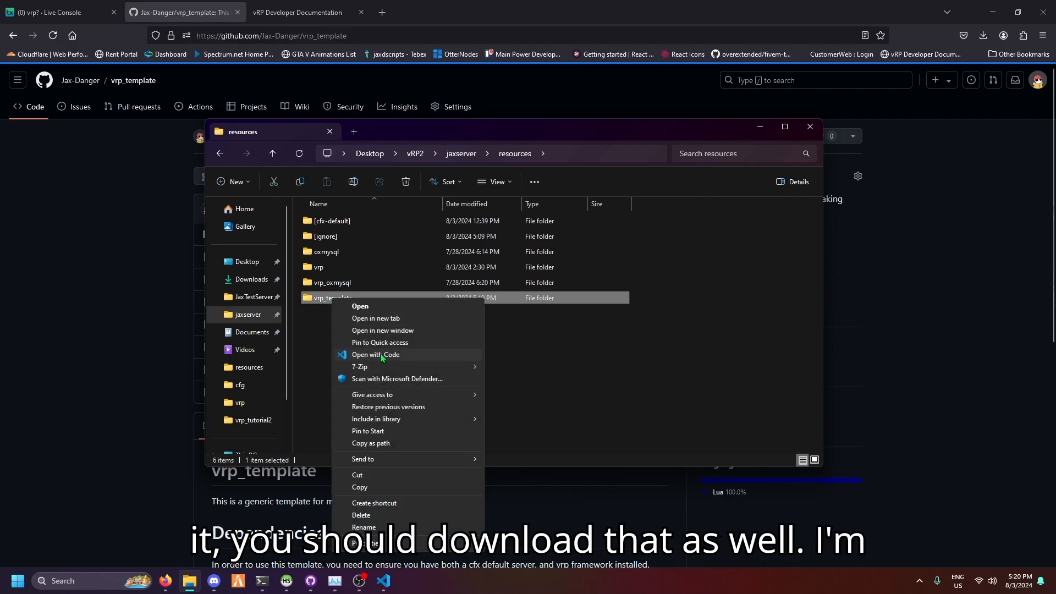
pyautogui.click(375, 354)
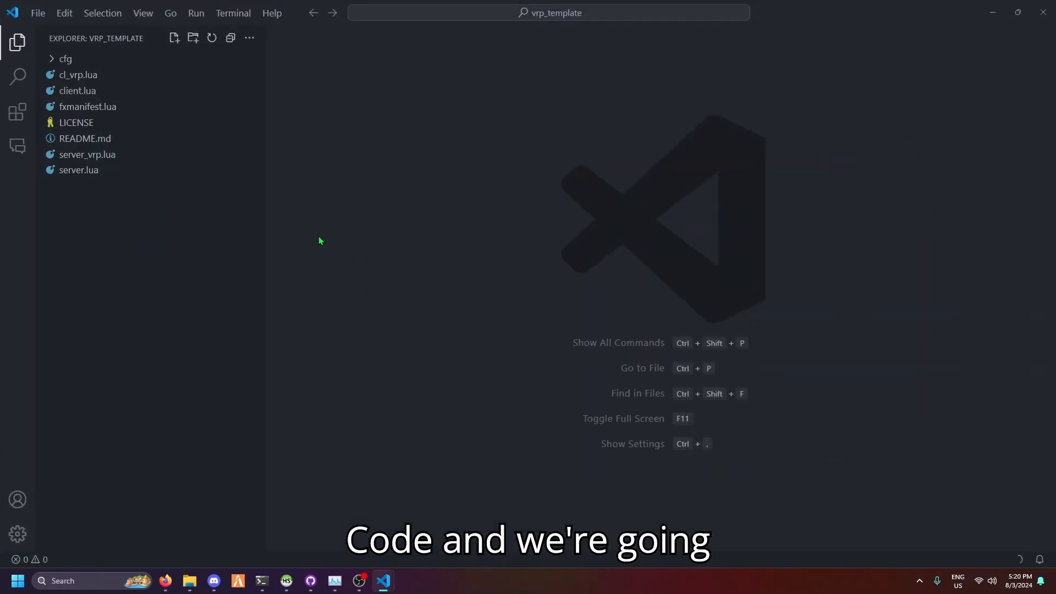
# - Open client.lua and server.lua as tabs and return to server.lua for editing
pyautogui.click(77, 90)
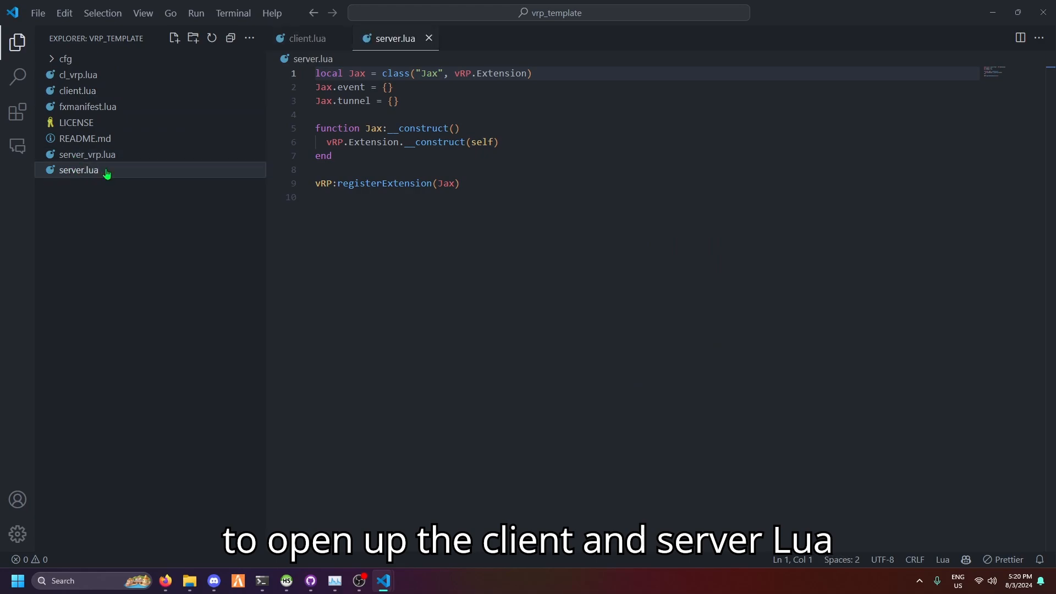
pyautogui.click(78, 90)
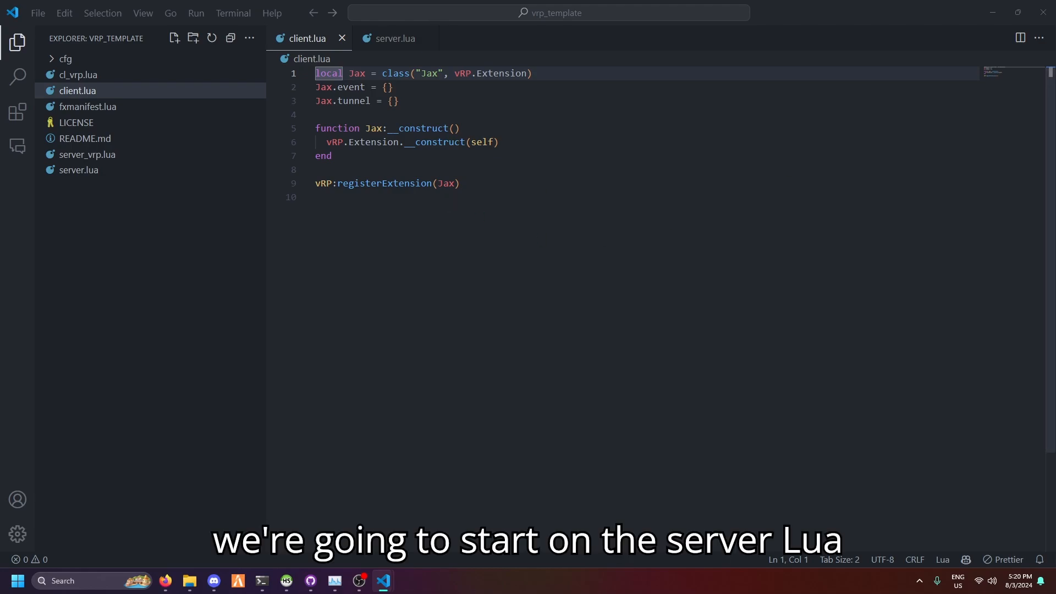
pyautogui.click(395, 37)
pyautogui.write('function Jax')
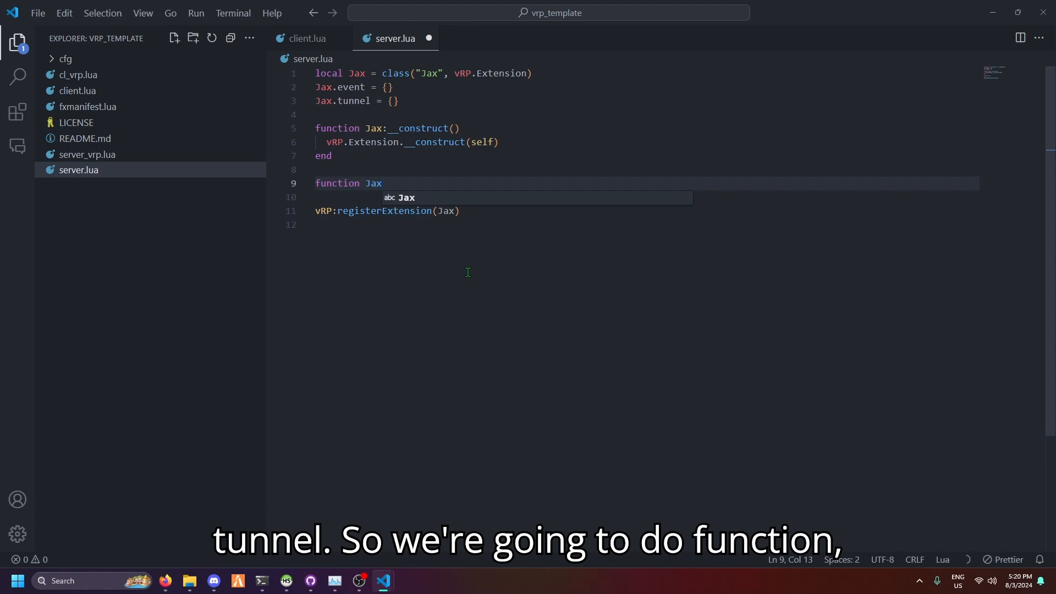
# - Write Jax:getID() fetching the user by source and its identity via vRP.EXT.Identity:getIdentity(user.cid)
pyautogui.write(':')
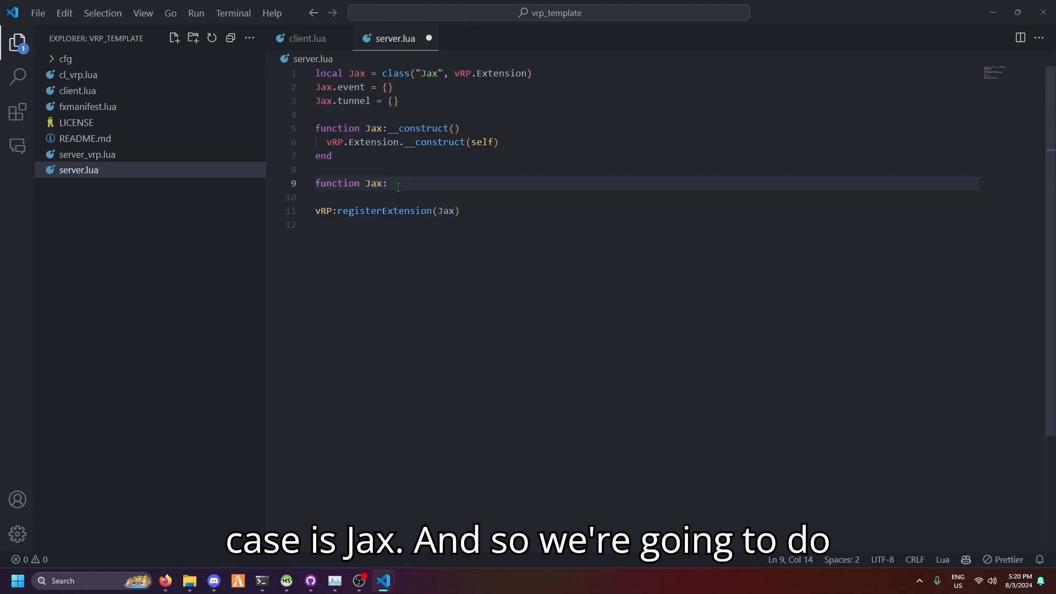
pyautogui.write('getID(')
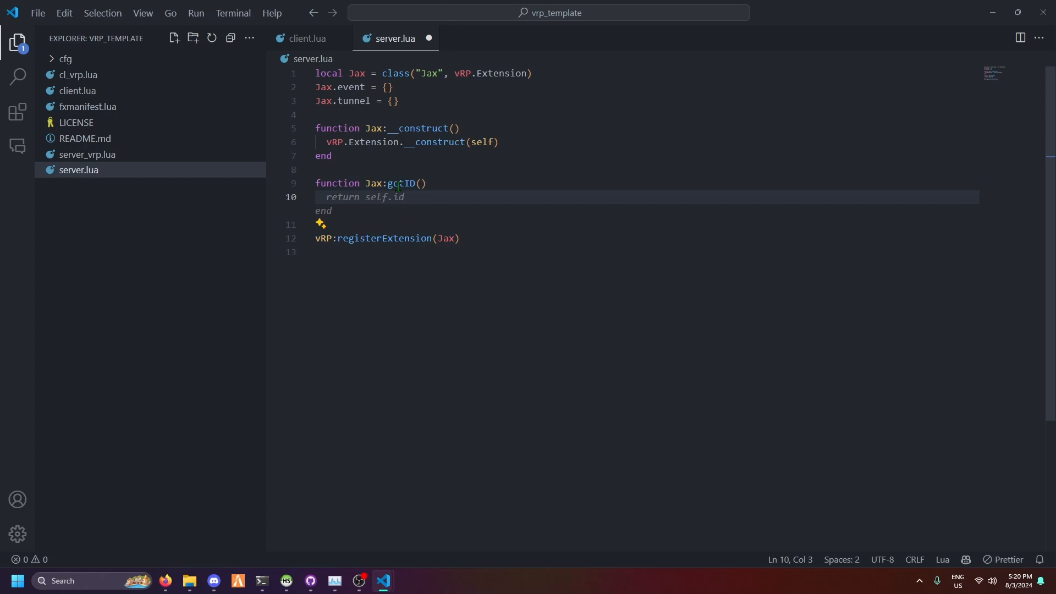
pyautogui.write('local user =')
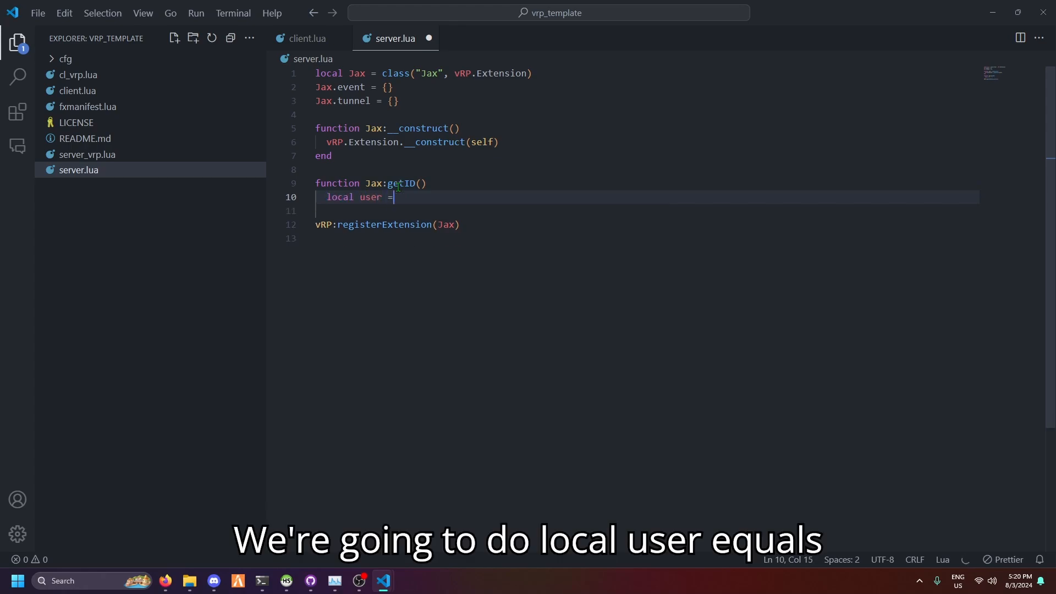
pyautogui.write('VRP.users_by_source[source]')
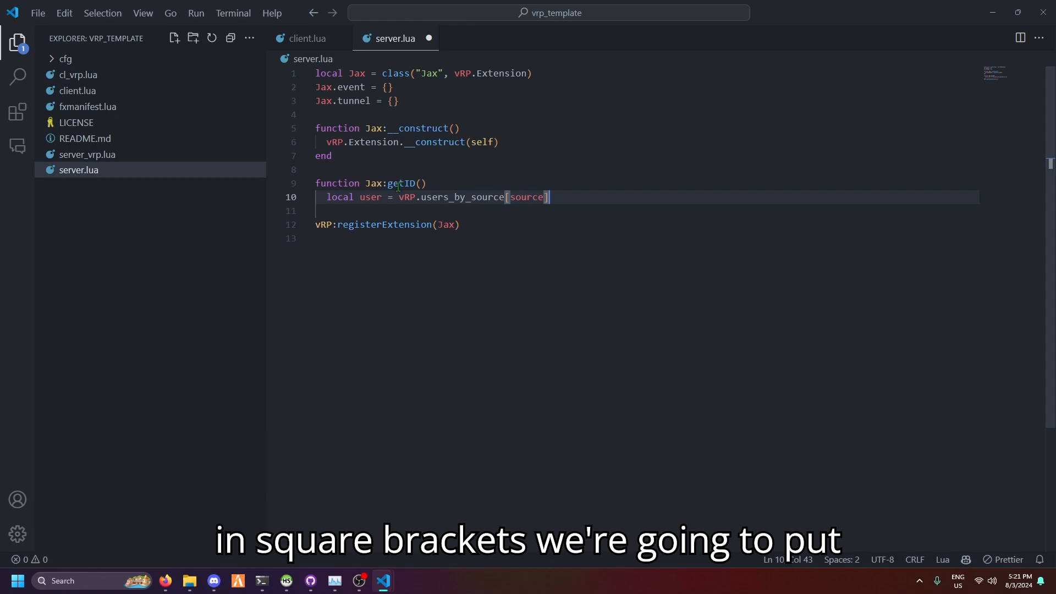
pyautogui.write('local')
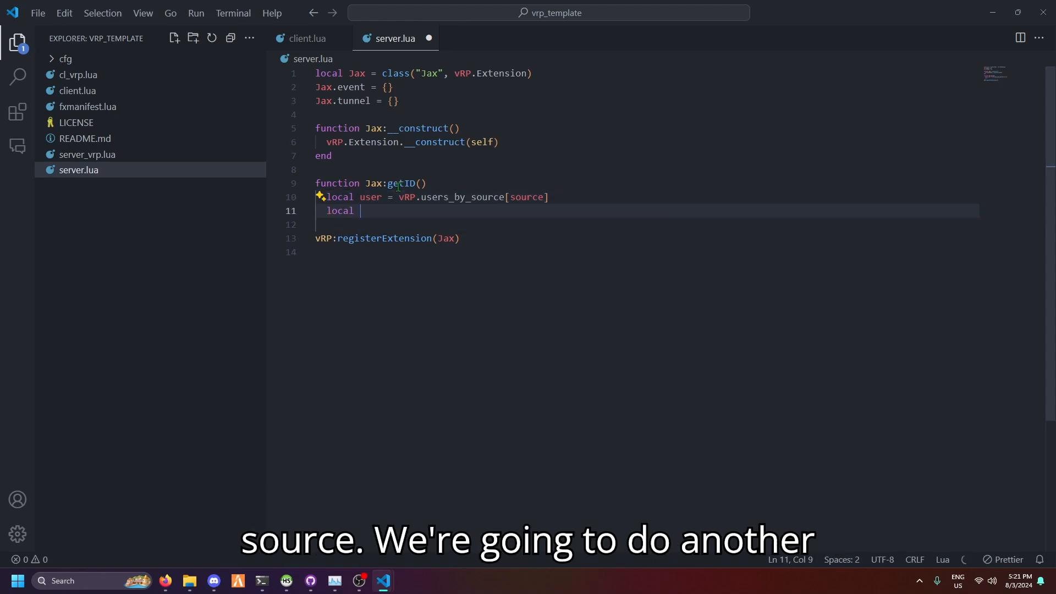
pyautogui.write('identity =')
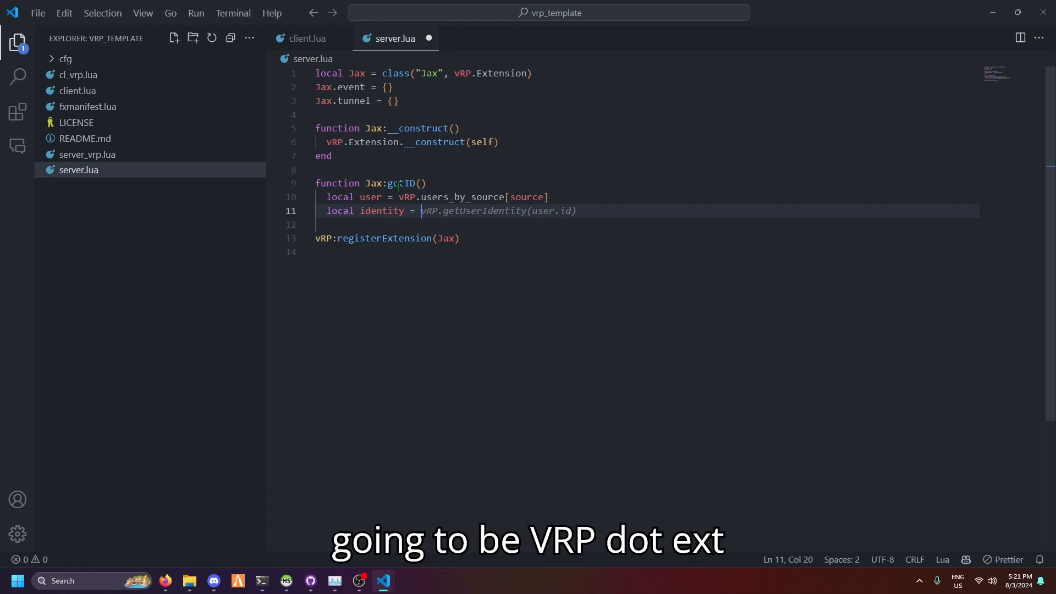
pyautogui.write('EXT')
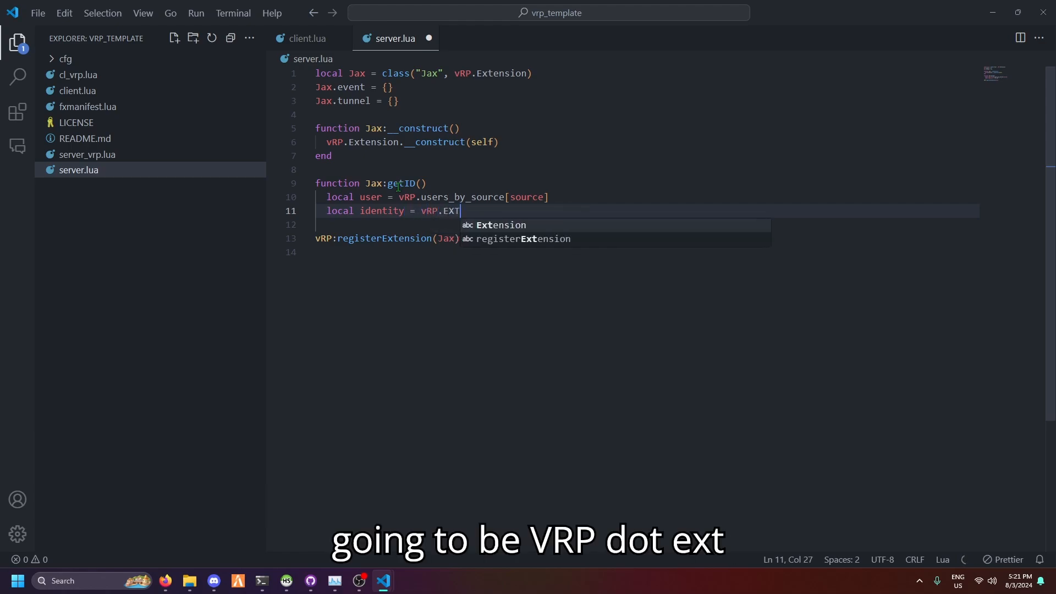
pyautogui.write('.Identit')
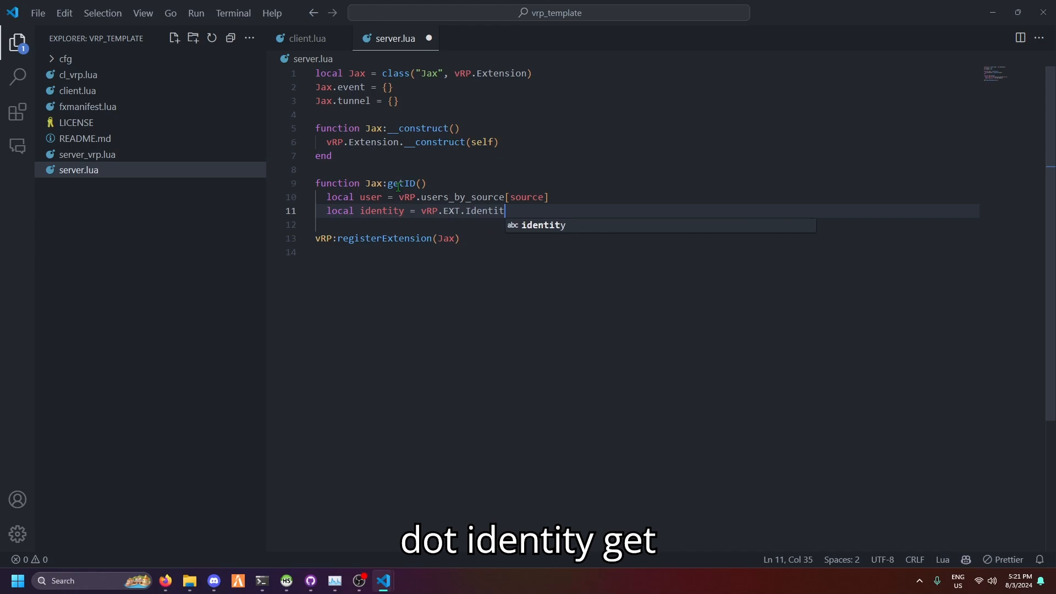
pyautogui.write('y:getIdentity(user.id')
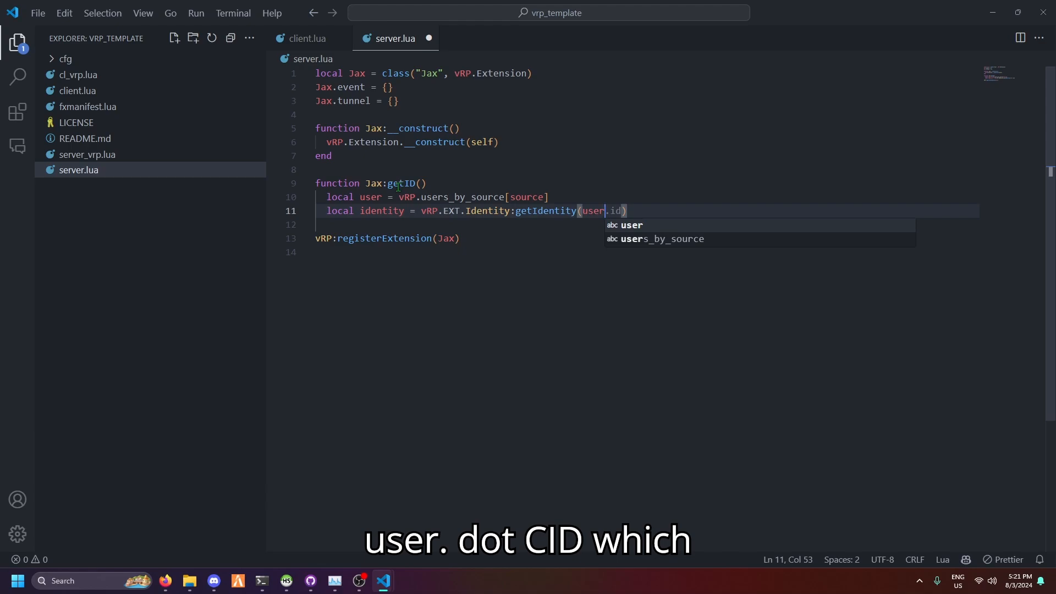
pyautogui.write('cid')
pyautogui.write('if identity then')
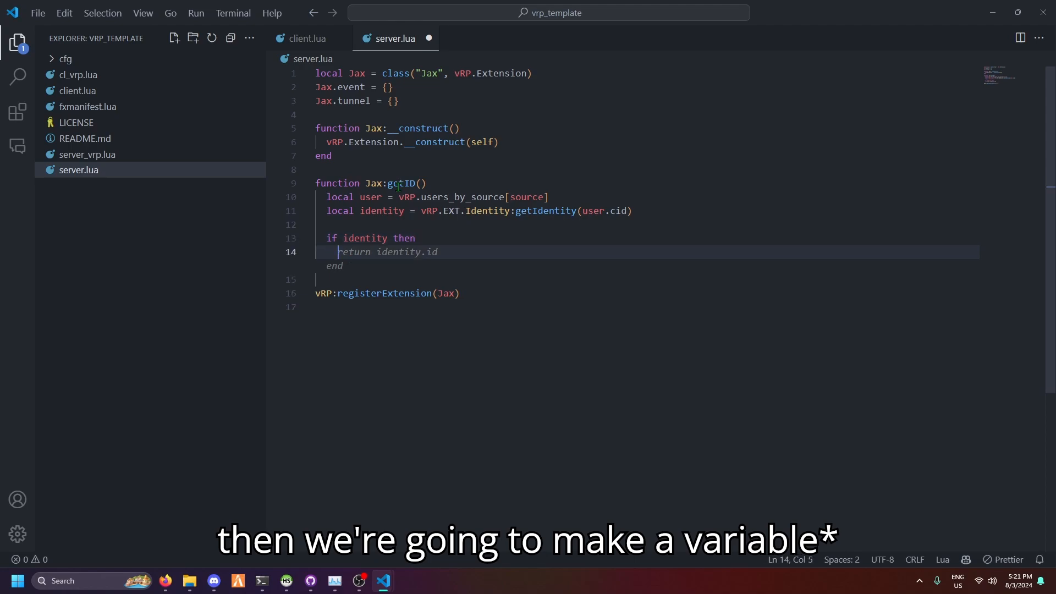
# - Assign fname and lname from the identity and return {fname, lname}, closing the function
pyautogui.write('local')
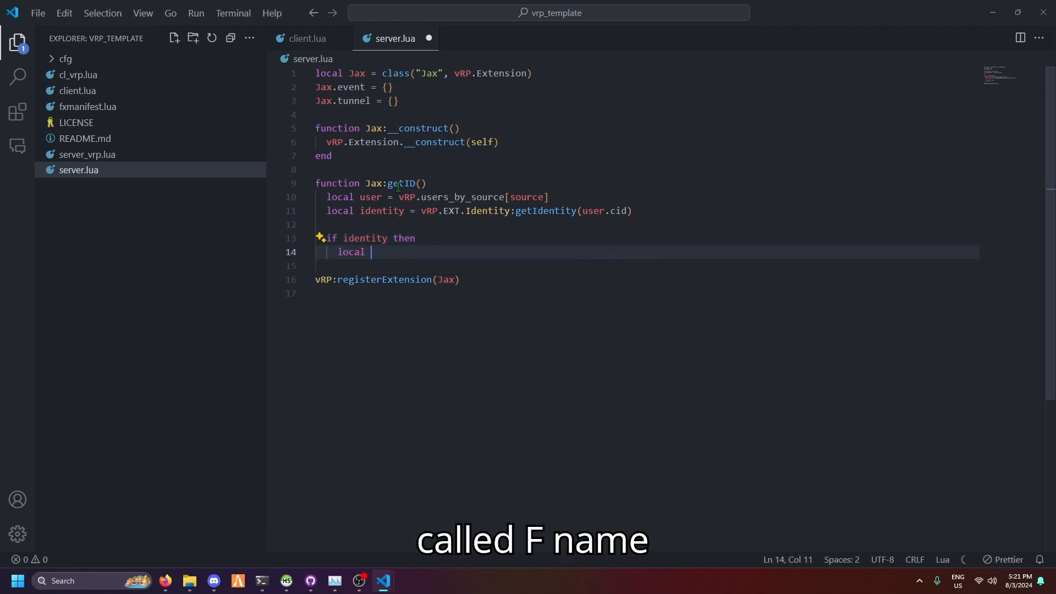
pyautogui.write('fname = identity.firstname')
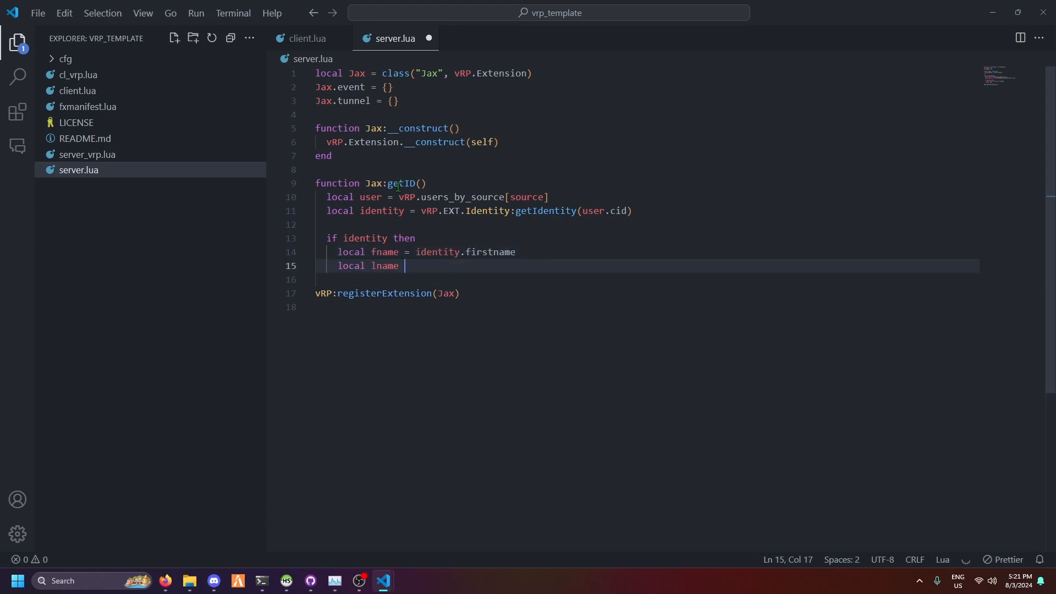
pyautogui.write('= identity.name')
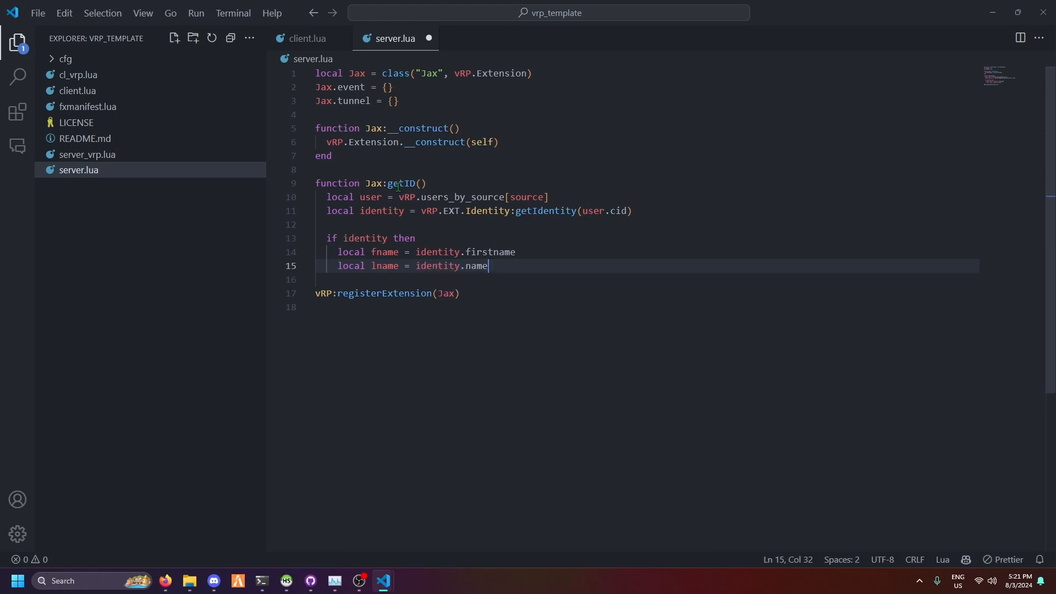
pyautogui.write('return {}')
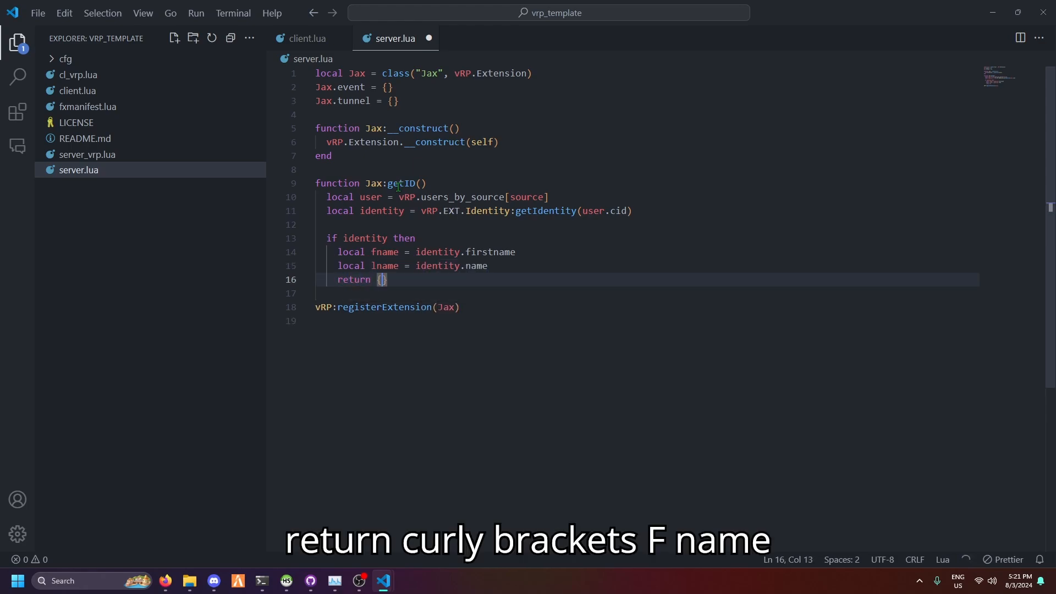
pyautogui.write('fname, lname')
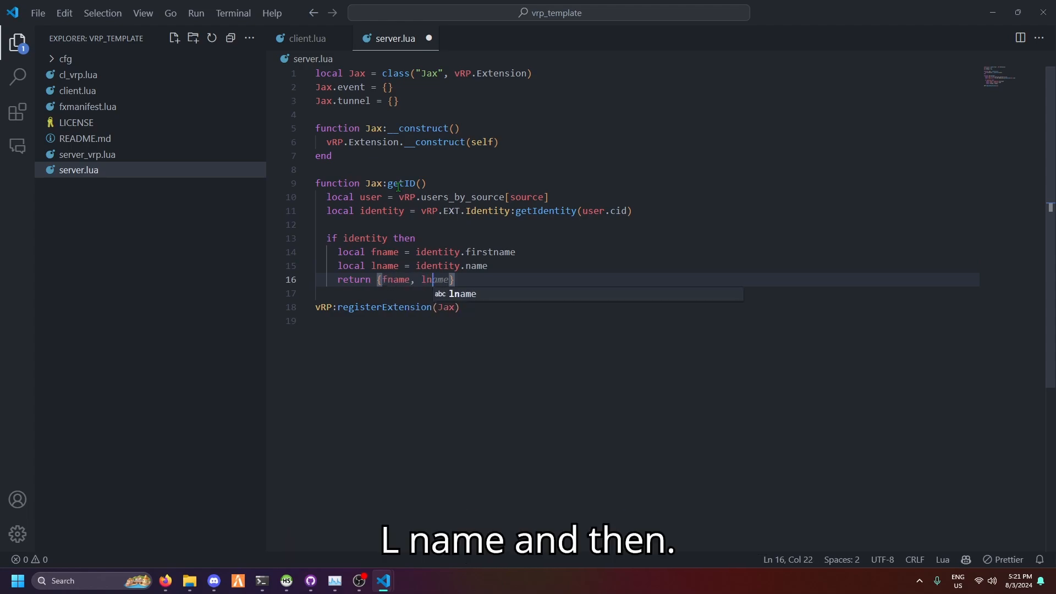
pyautogui.write('e;s')
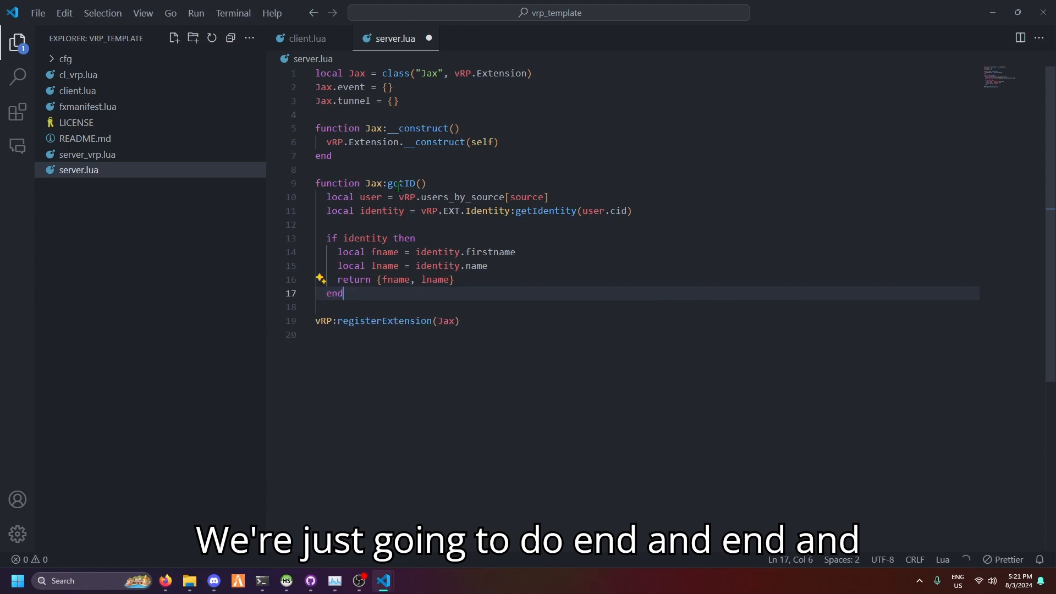
pyautogui.press('enter')
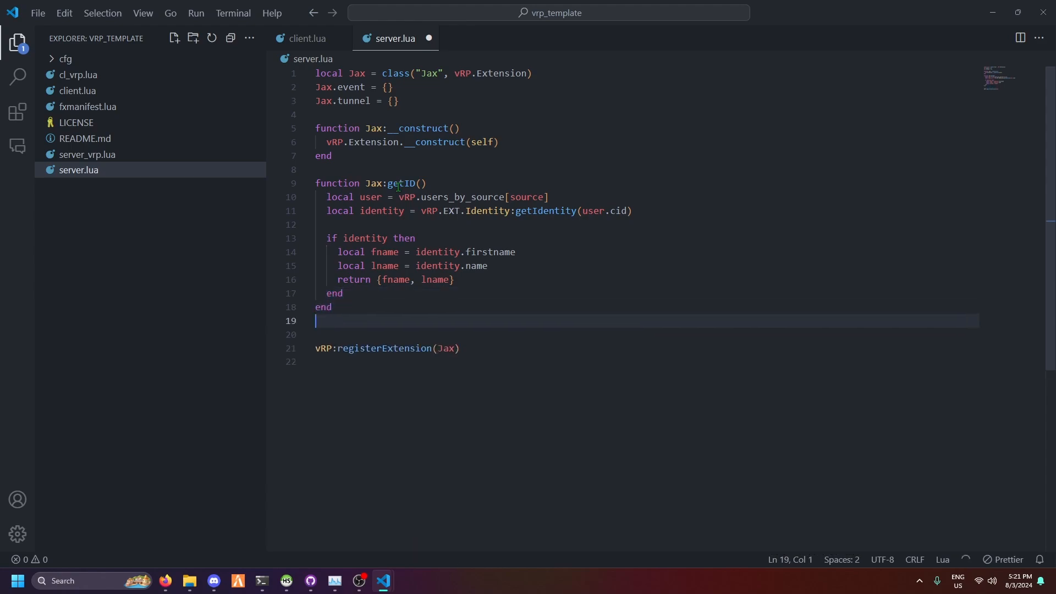
# - Expose getID through Jax.tunnel.getID = Jax.getID, save, and move to client.lua
pyautogui.write('Jax.tunnel.getID = Jax.getID')
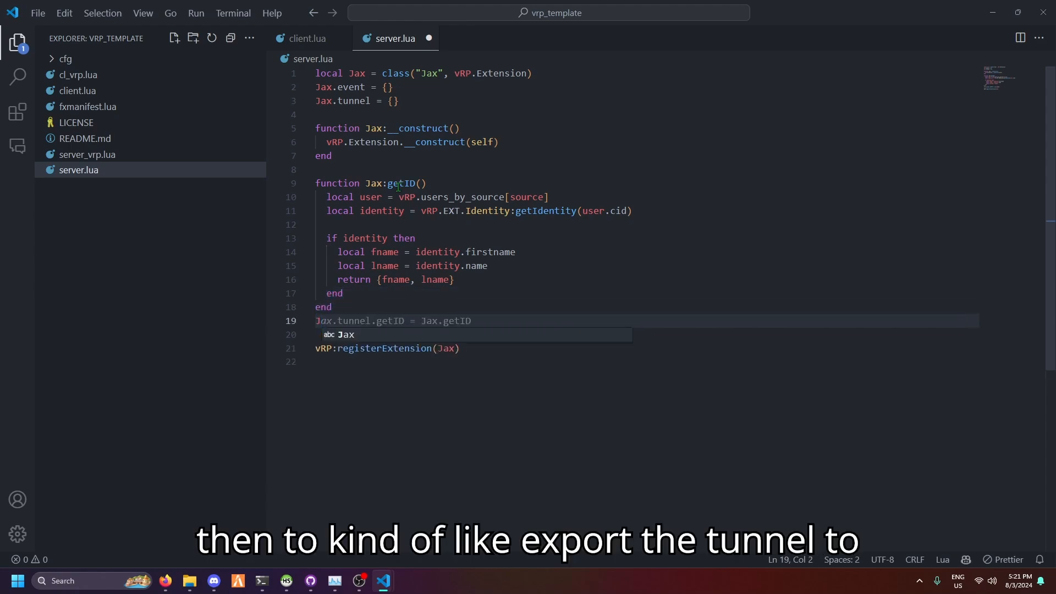
pyautogui.write('tunnel.getID = Jax.getID')
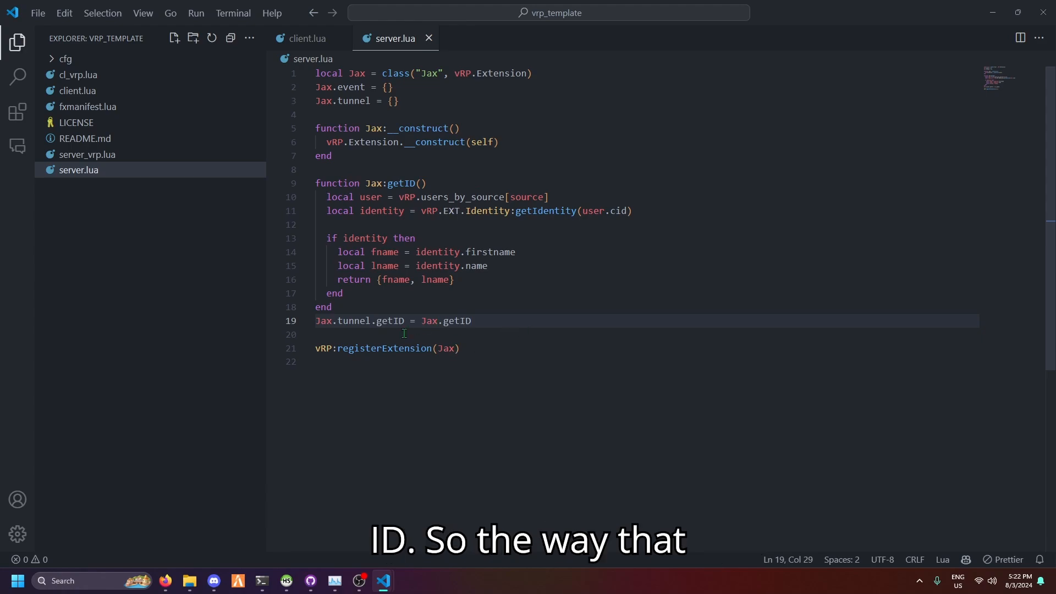
pyautogui.click(305, 38)
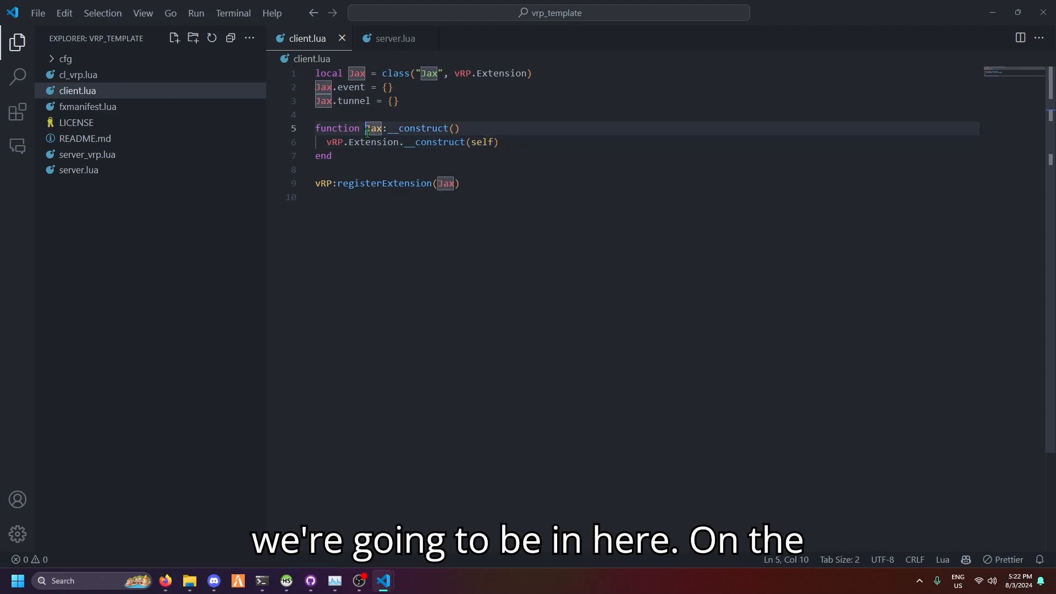
# - Review the server getID function, then return to client.lua inside the Jax constructor
pyautogui.click(394, 38)
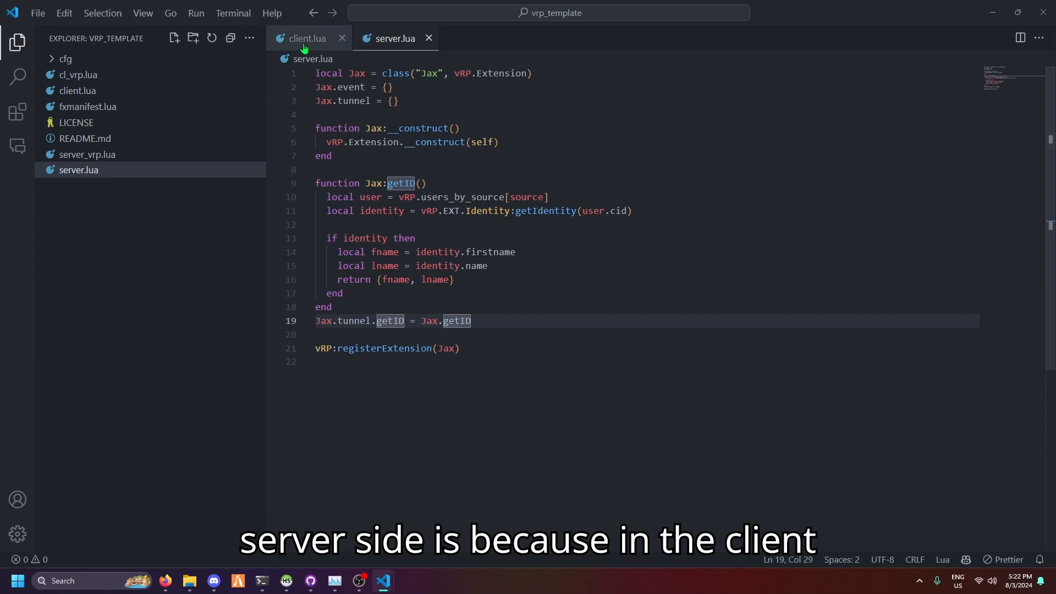
pyautogui.click(306, 39)
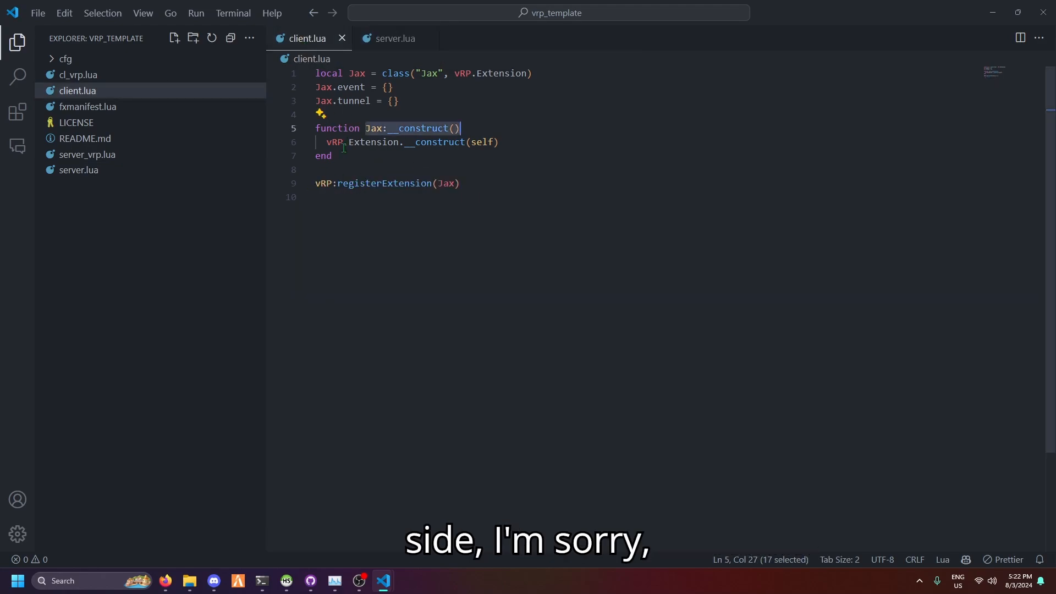
pyautogui.click(394, 38)
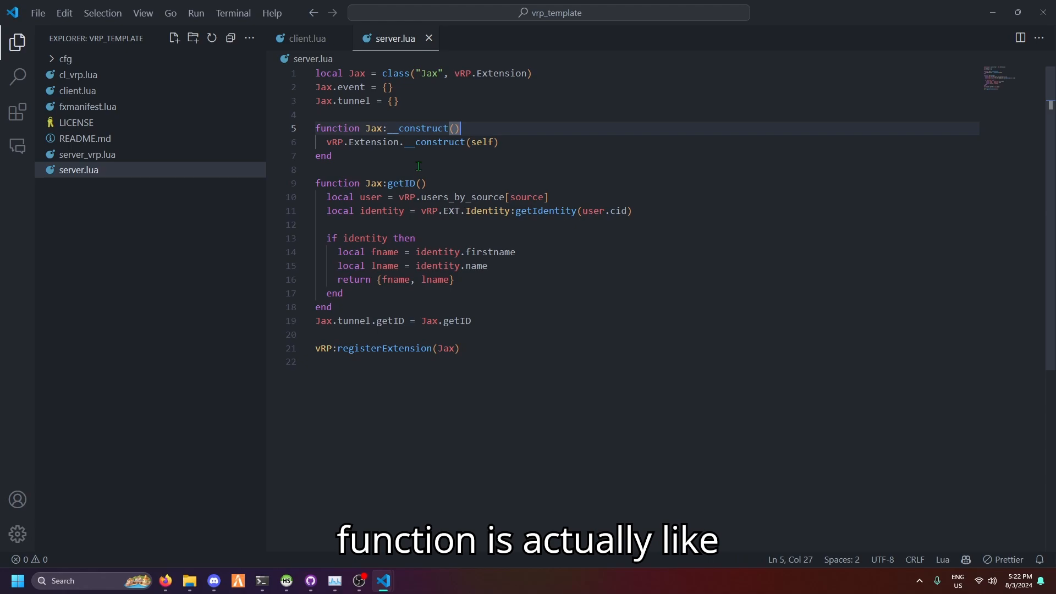
pyautogui.moveTo(455, 128); pyautogui.dragTo(331, 155)
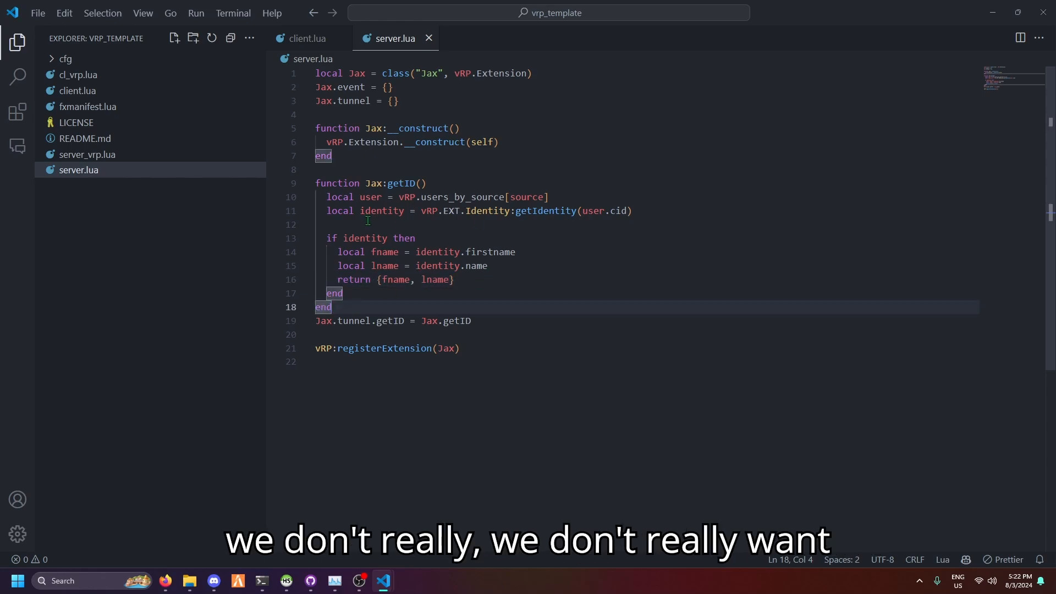
pyautogui.click(318, 169)
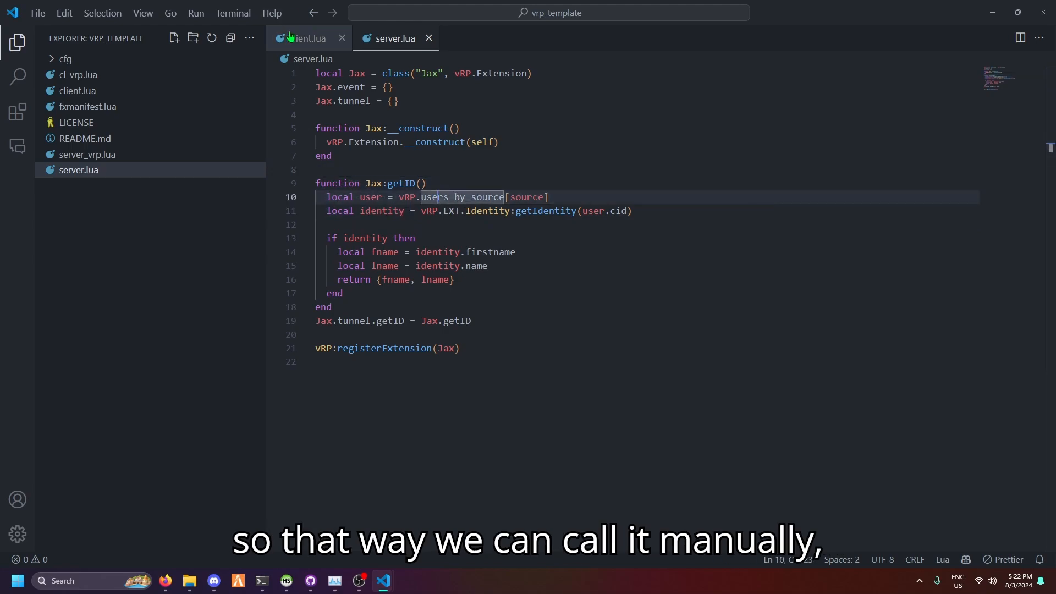
pyautogui.click(306, 39)
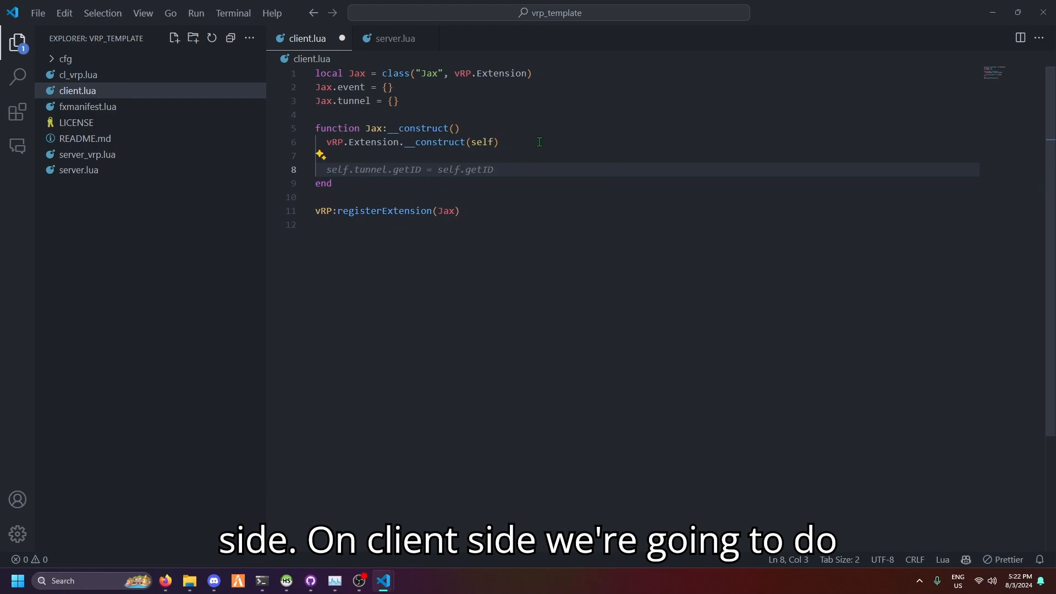
# - Register an 'id' command with handler function(source,args,rawCommand) fetching local id from self.remote.getID()
pyautogui.write("RegisterCommand('id',")
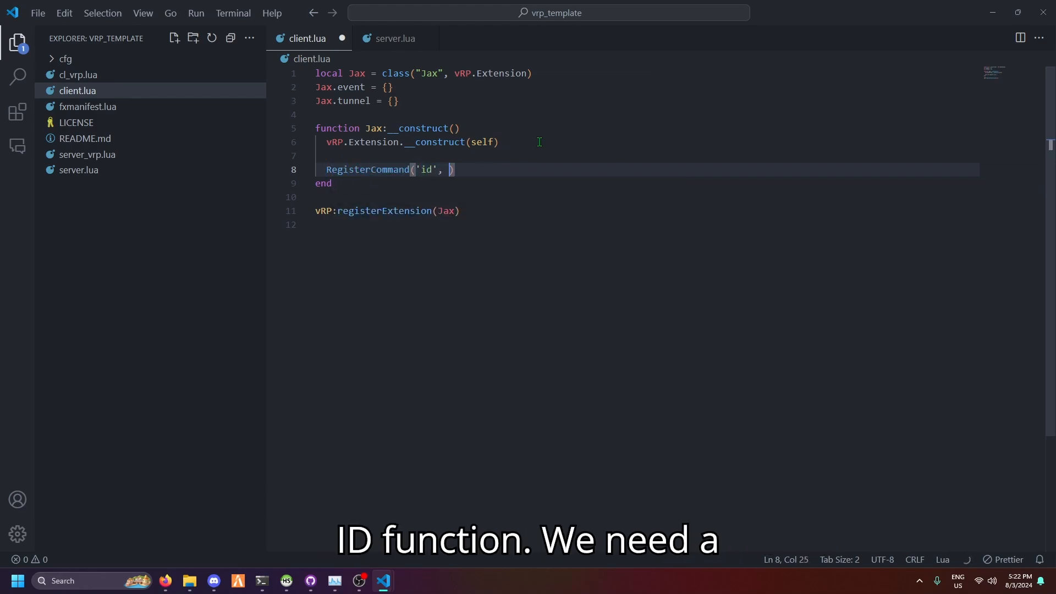
pyautogui.write('function()')
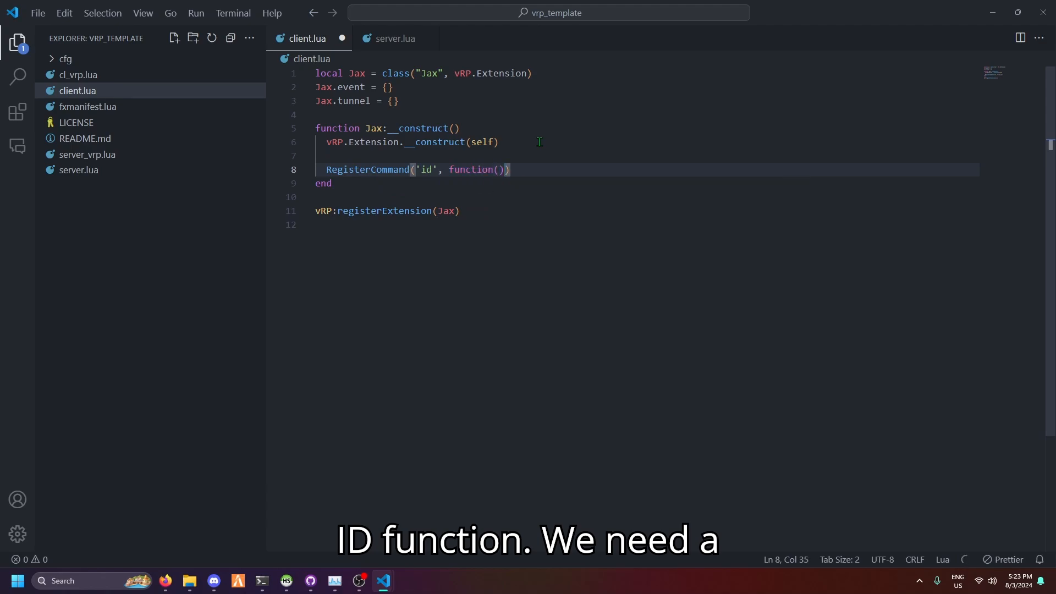
pyautogui.write('source,args,')
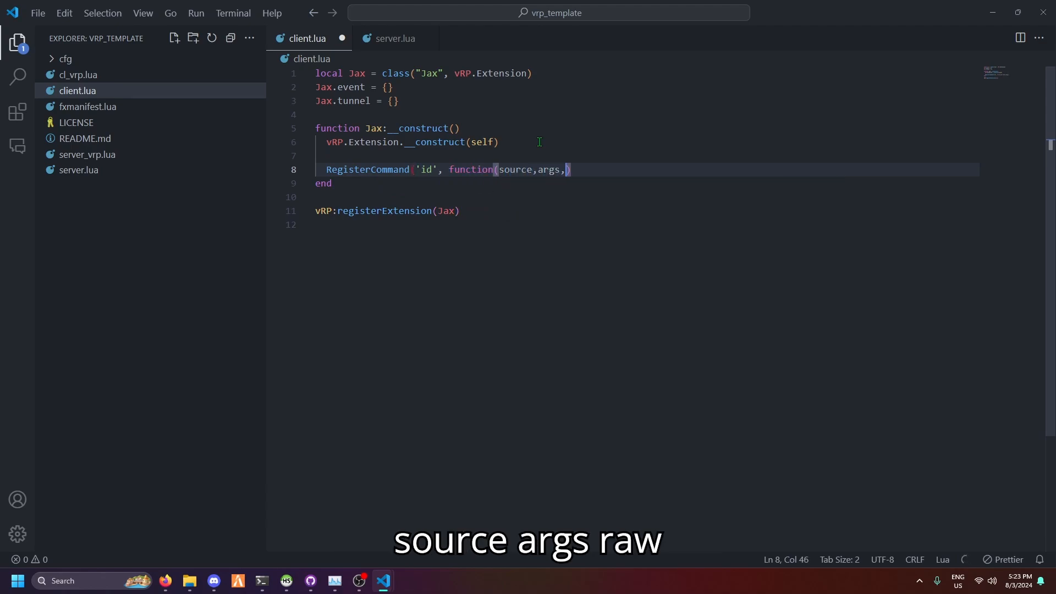
pyautogui.write('rawCommand')
pyautogui.write('end, false)')
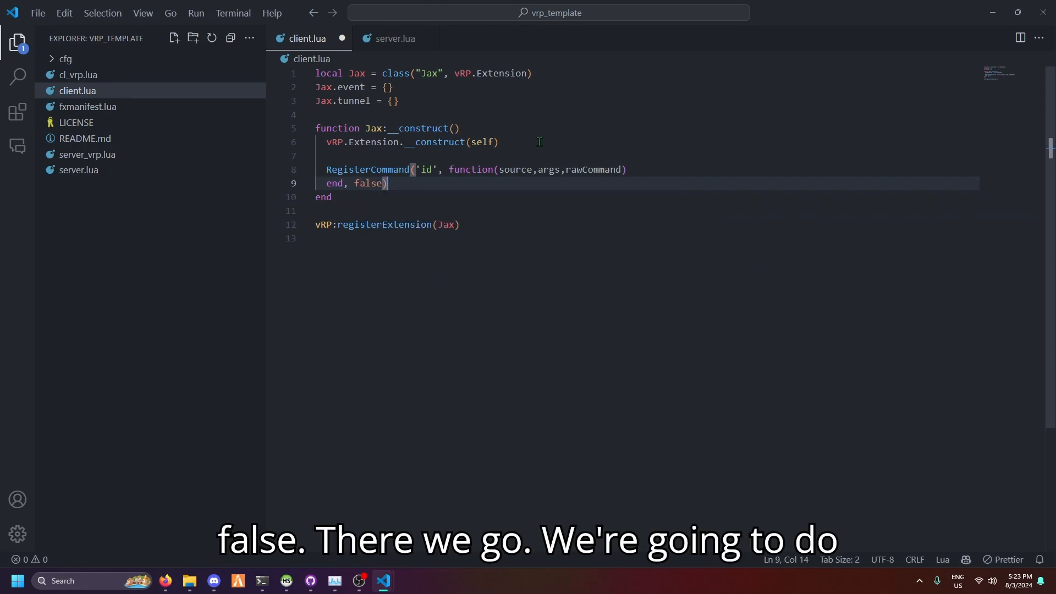
pyautogui.write('local id = self.remote.getID(')
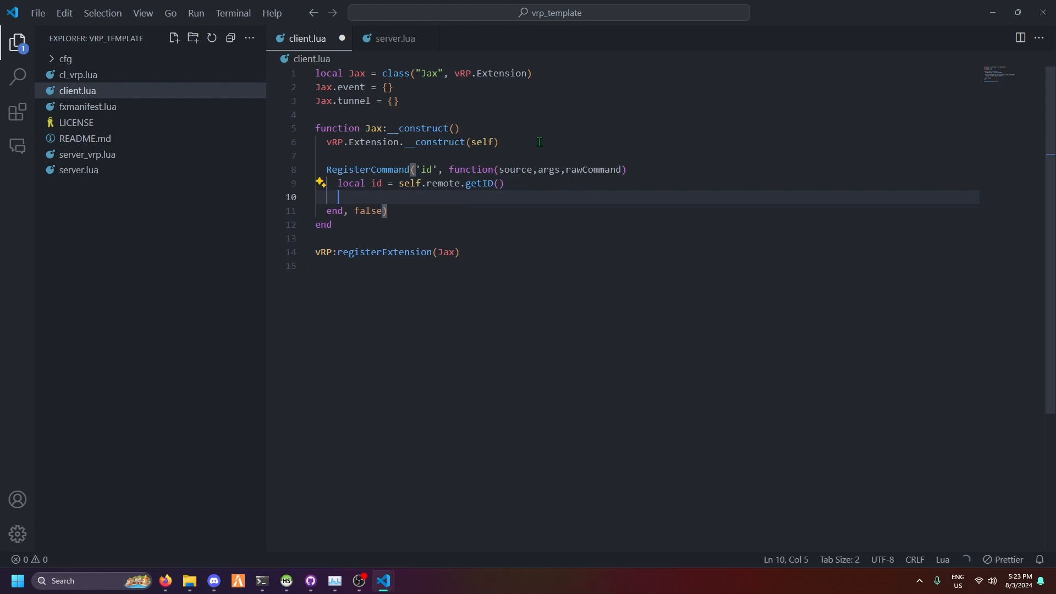
# - Add 'if id then' with vRP.EXT.Base:notify showing 'Your first name is' id[1] 'and your last name is' id[2]
pyautogui.write('if ide')
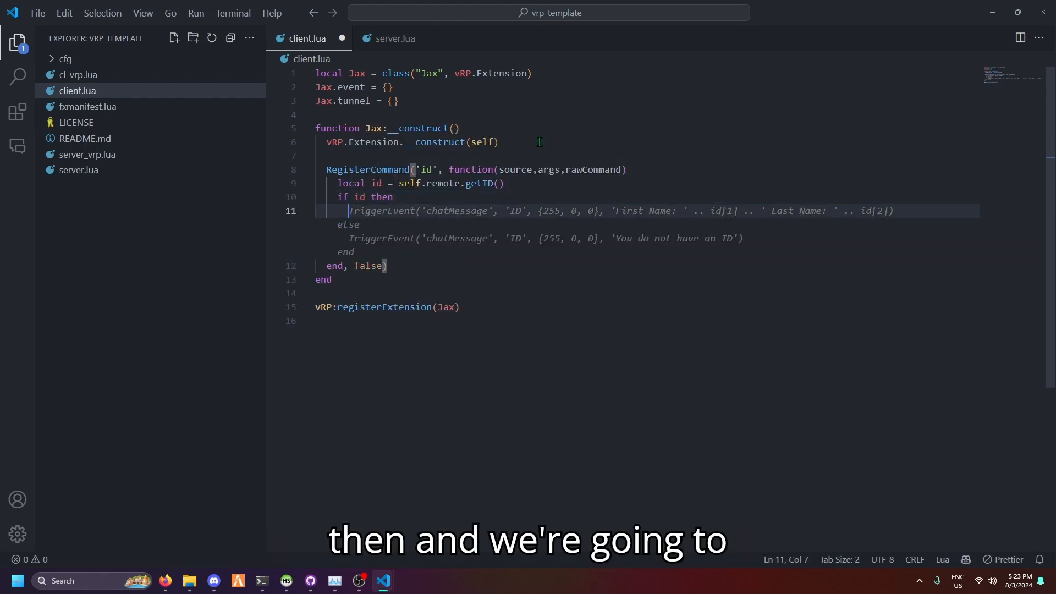
pyautogui.press('Delete')
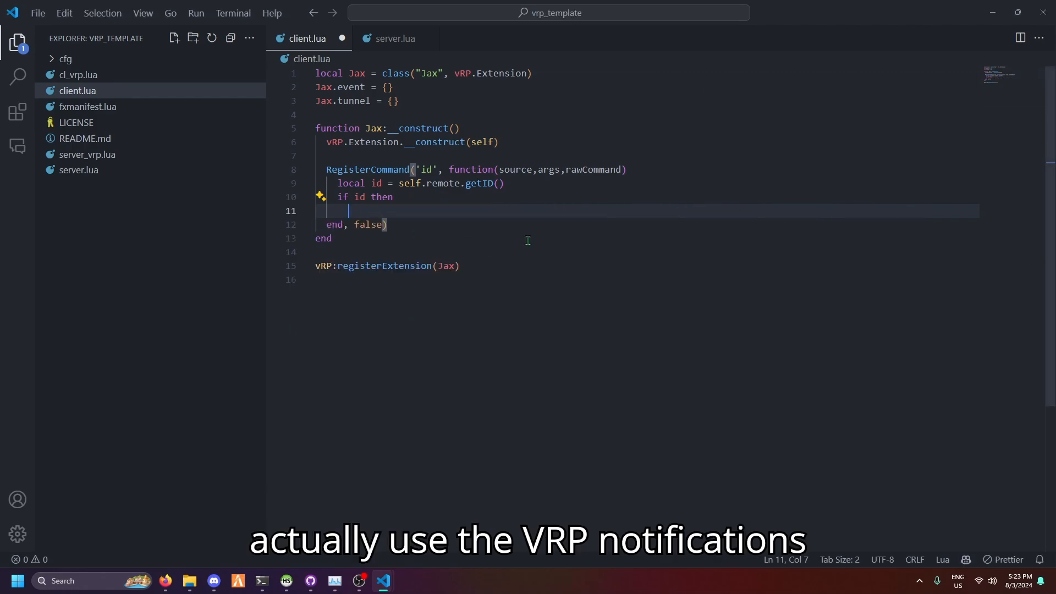
pyautogui.write('VRP.')
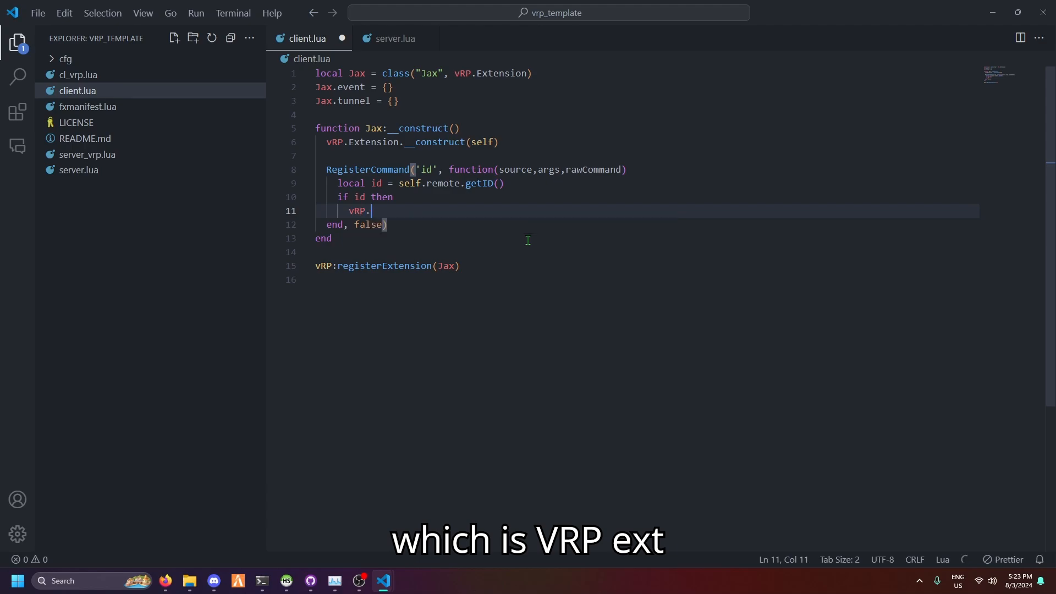
pyautogui.write('EXT.Base')
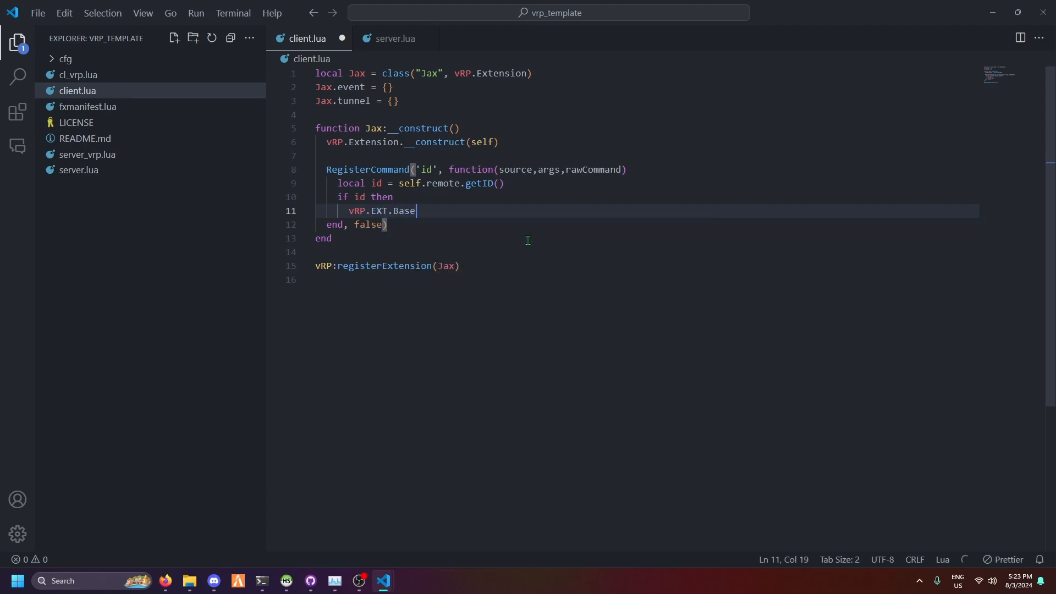
pyautogui.write(':notify')
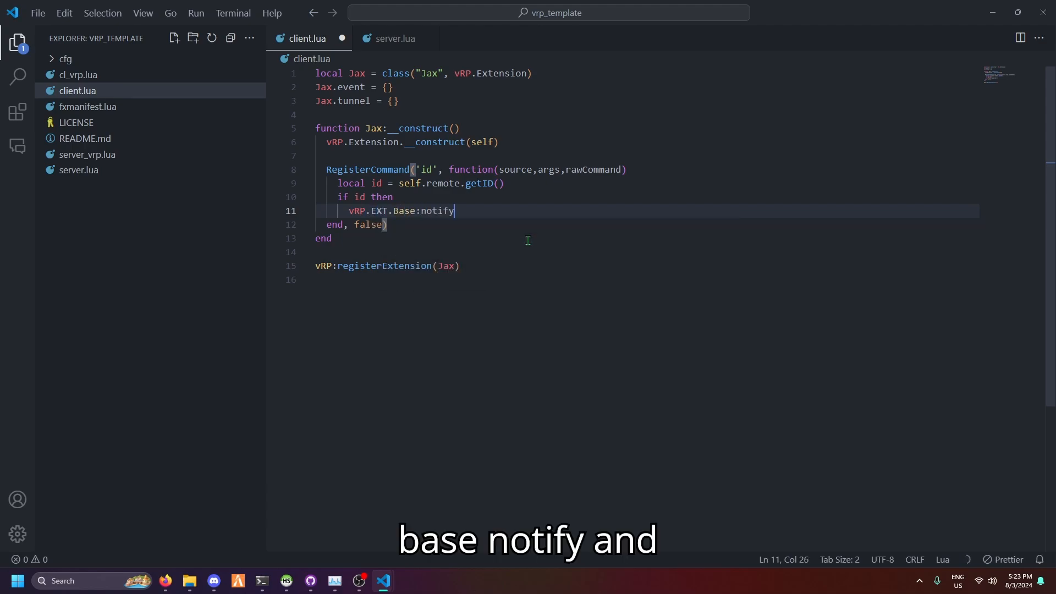
pyautogui.write('("Your ID is: \'..id[1]..\' \'..id[2])')
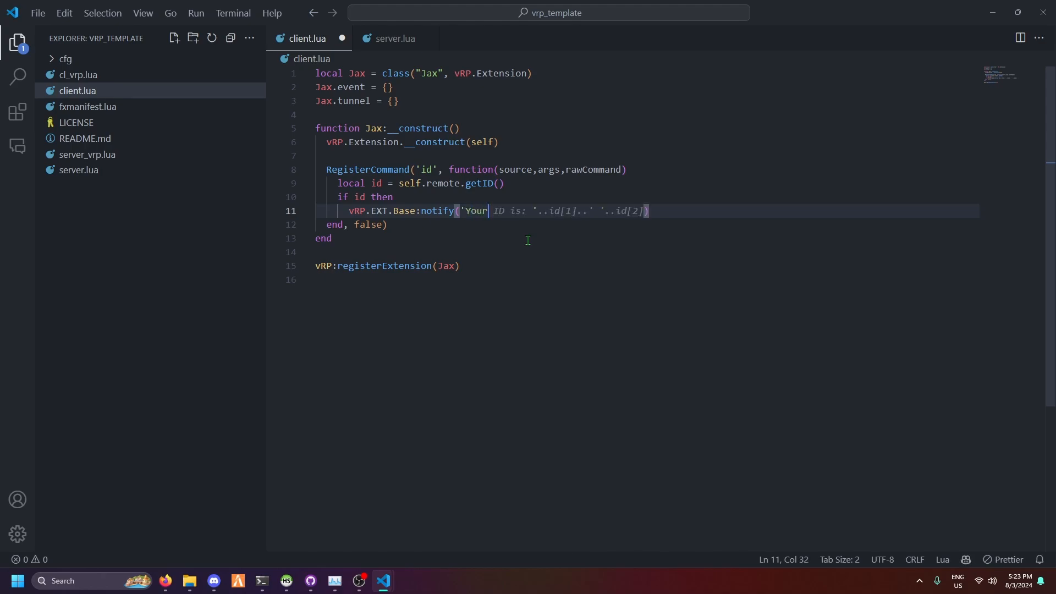
pyautogui.write('first name is')
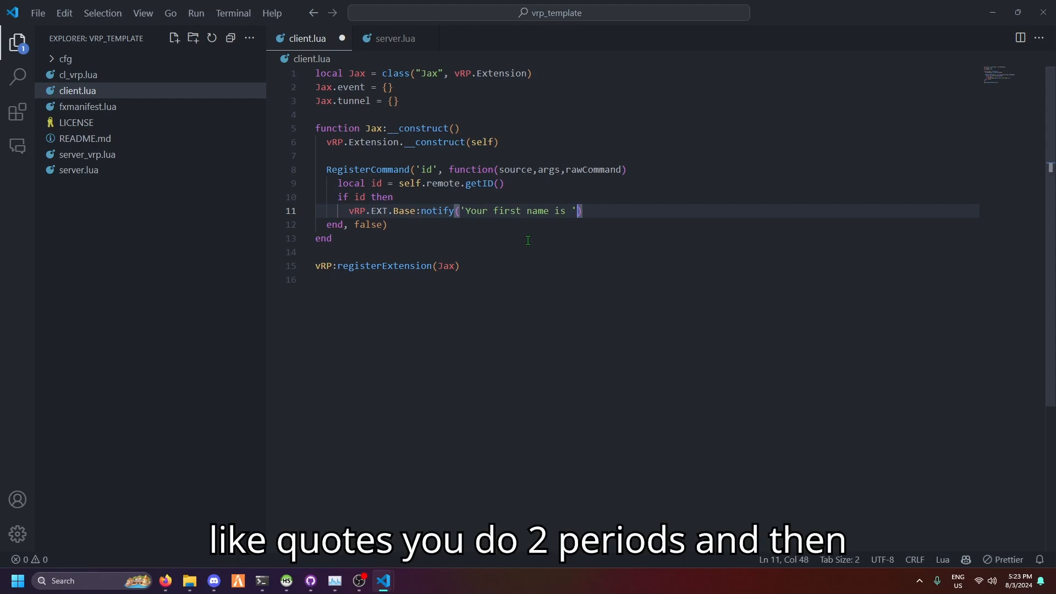
pyautogui.write("..id[1]..' and your last name is '..id[2])")
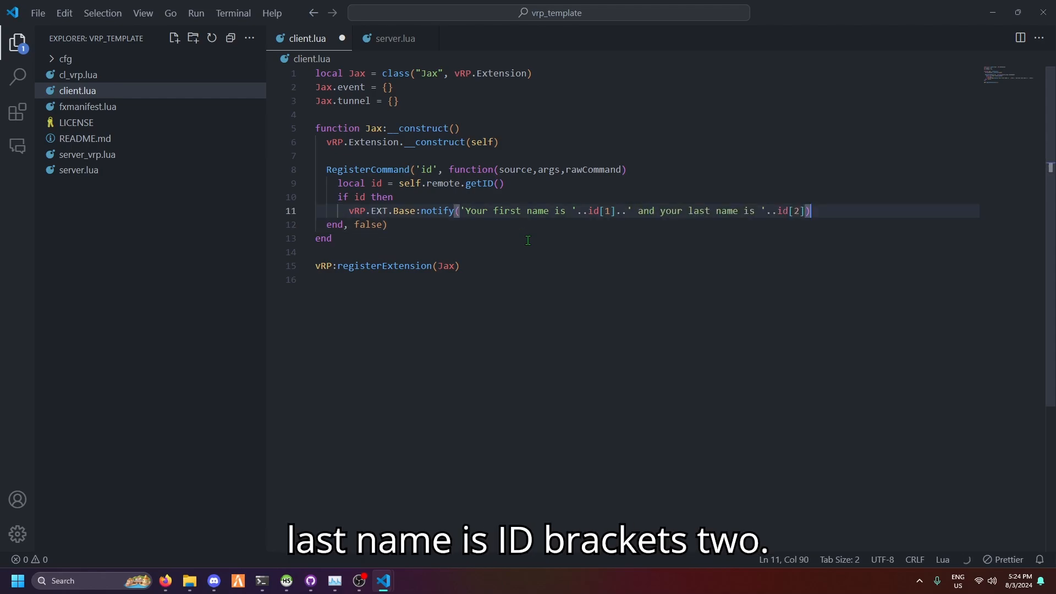
# - Add an else branch notifying 'You do not have an identity. Please relog.' and close with end
pyautogui.write('ekse')
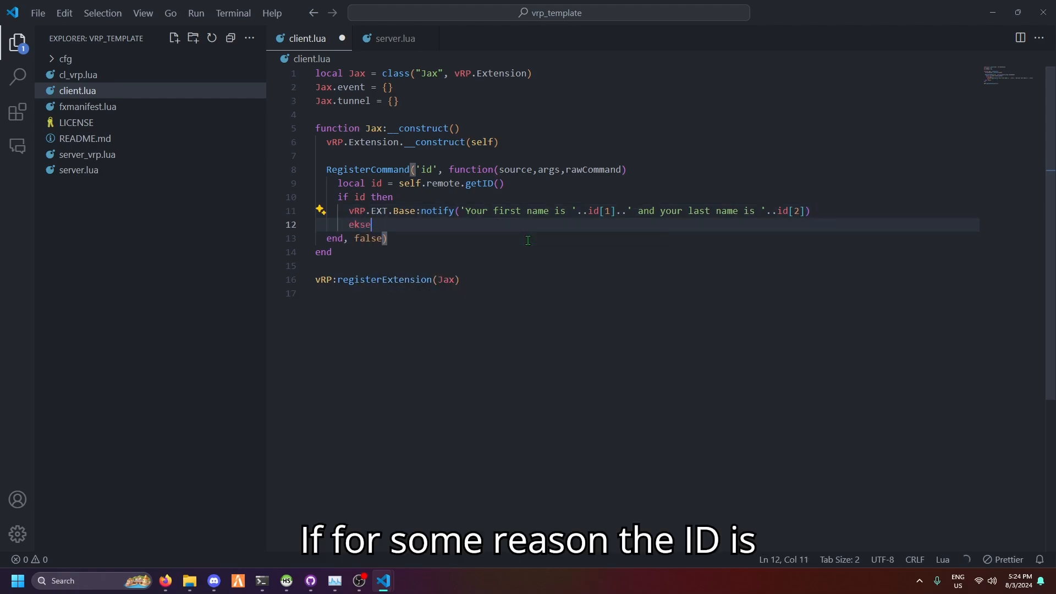
pyautogui.write('else')
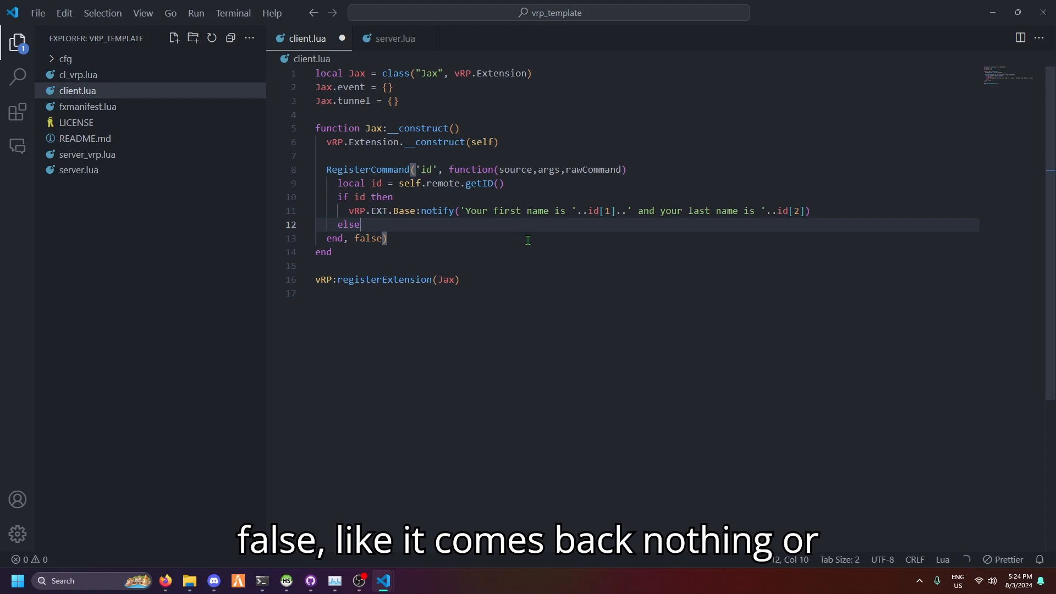
pyautogui.write("VRP.EXT.Base:notify('You do not have an identity')")
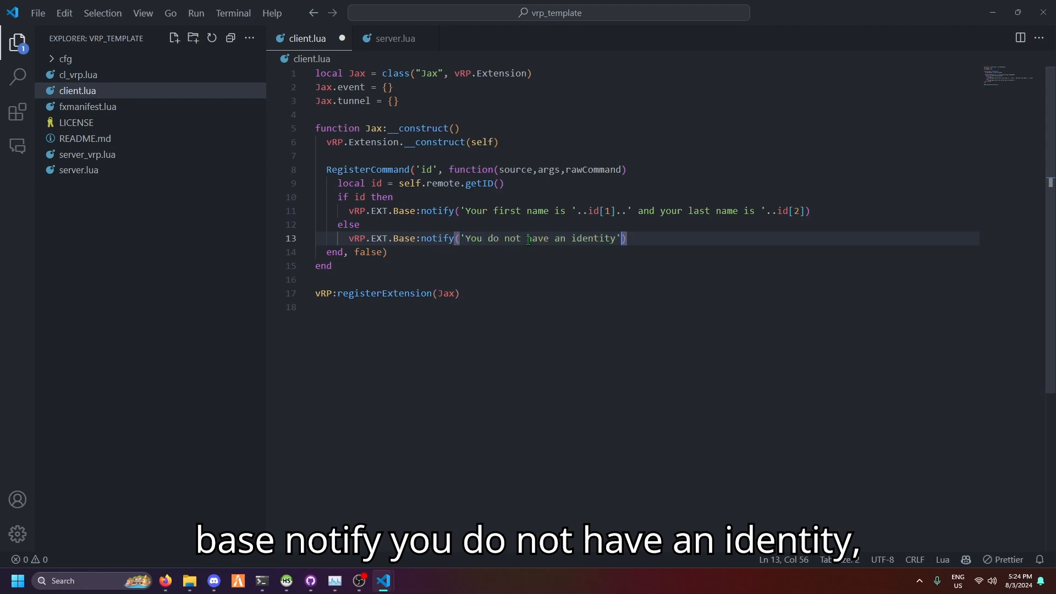
pyautogui.write('. Plear')
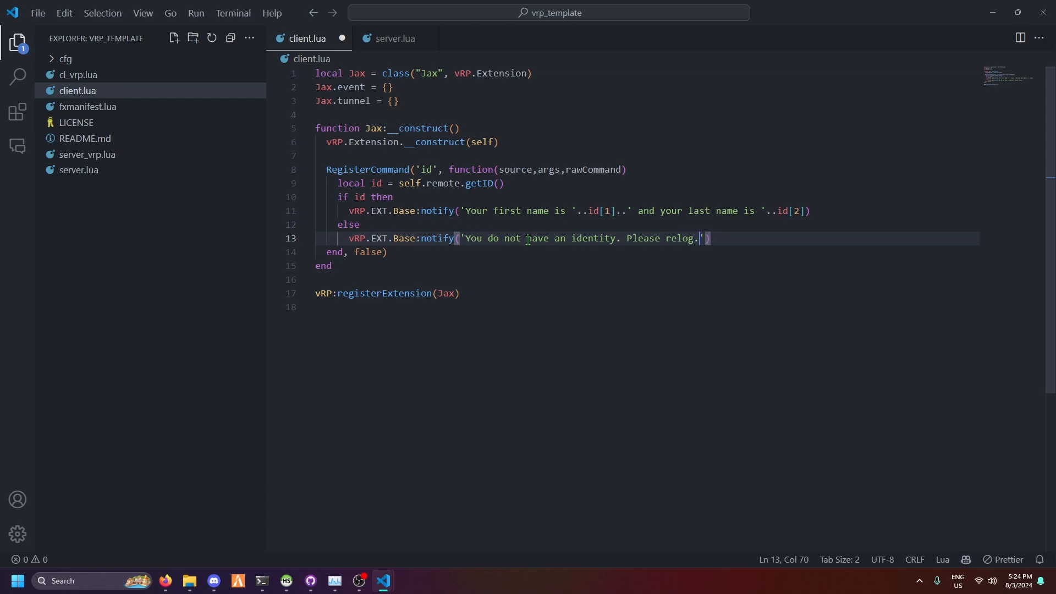
pyautogui.write('end')
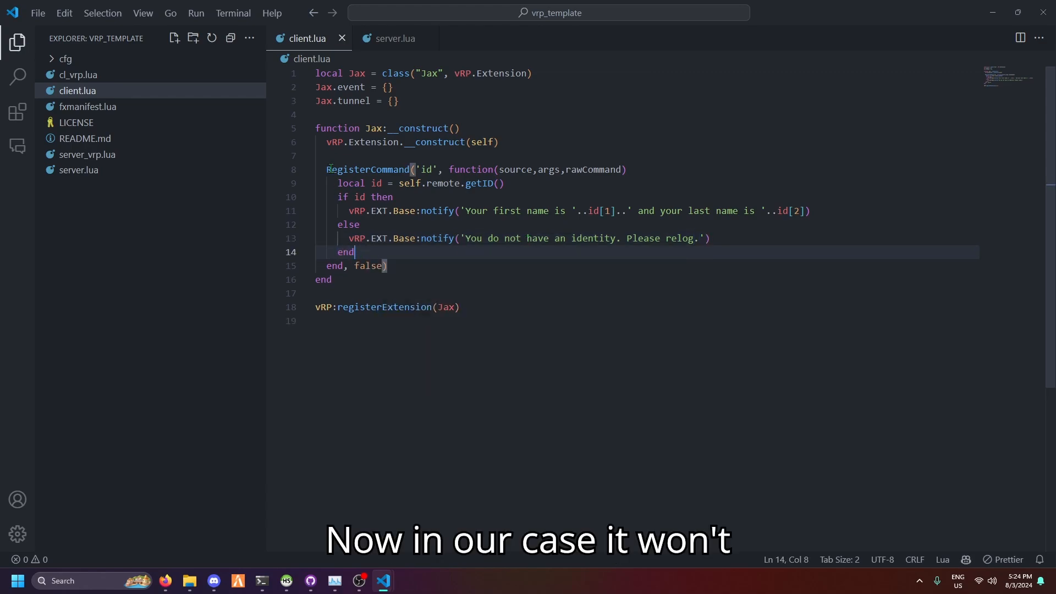
pyautogui.moveTo(362, 224); pyautogui.dragTo(355, 252)
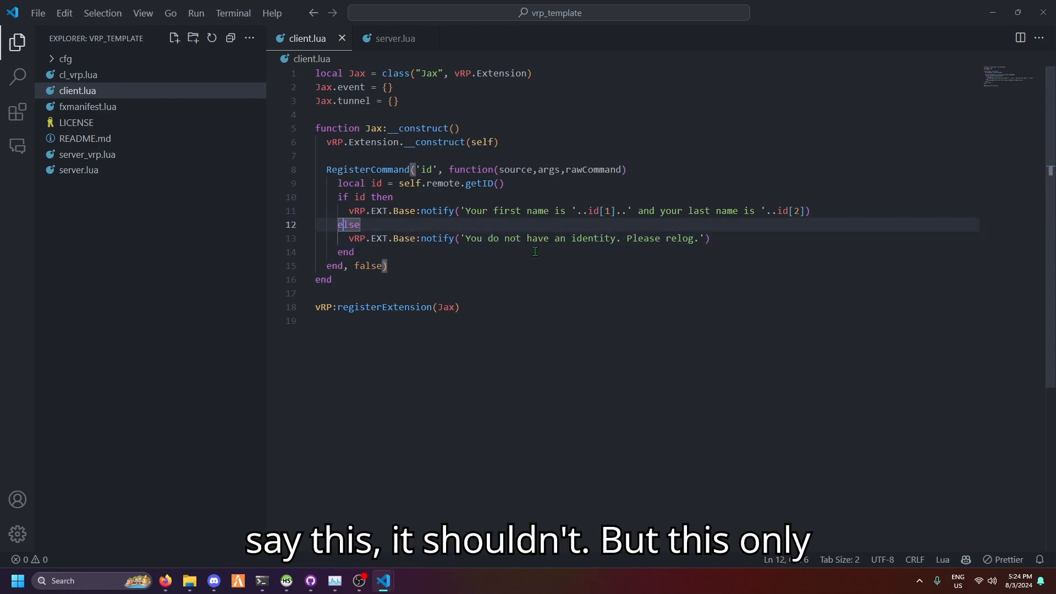
# - Check vrp_template is started in the txAdmin CFG Editor, then return to the Live Console
pyautogui.click(353, 252)
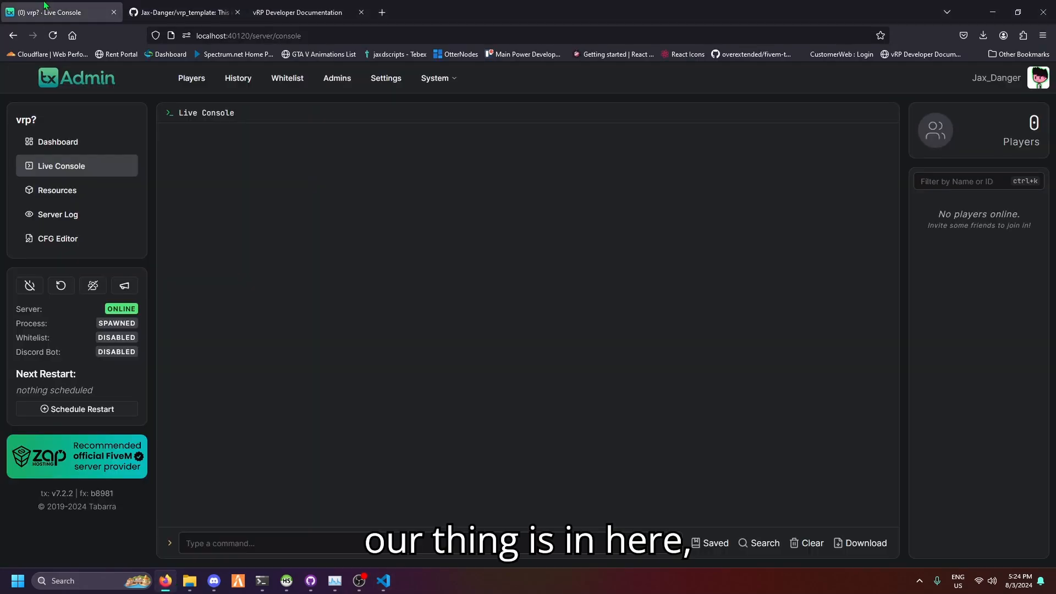
pyautogui.click(57, 237)
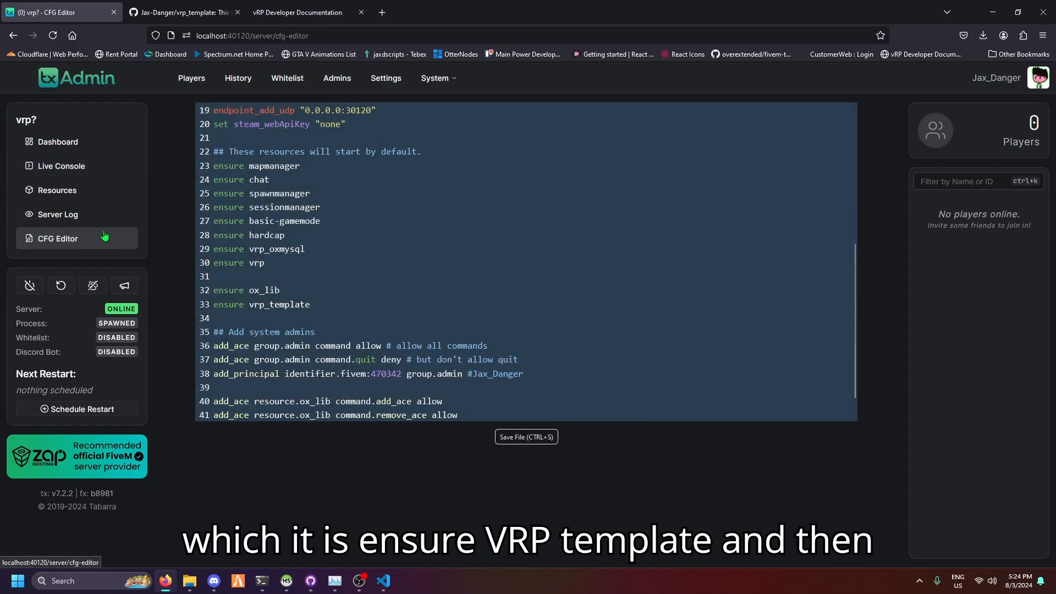
pyautogui.click(62, 167)
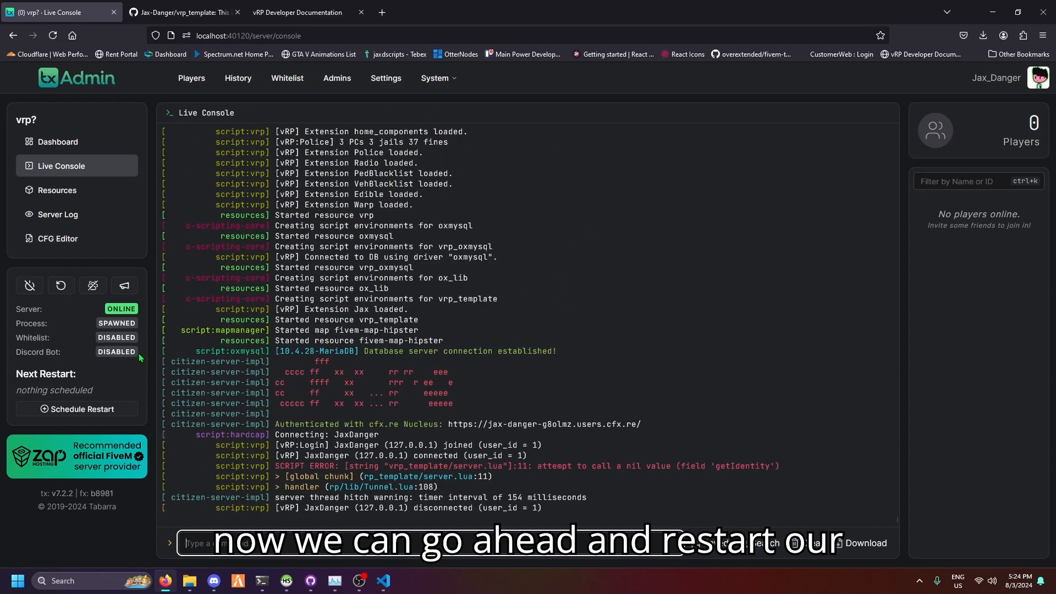
# - Restart the server from txAdmin, test /id in-game, then swap id[1] and id[2] in the notify call
pyautogui.click(60, 286)
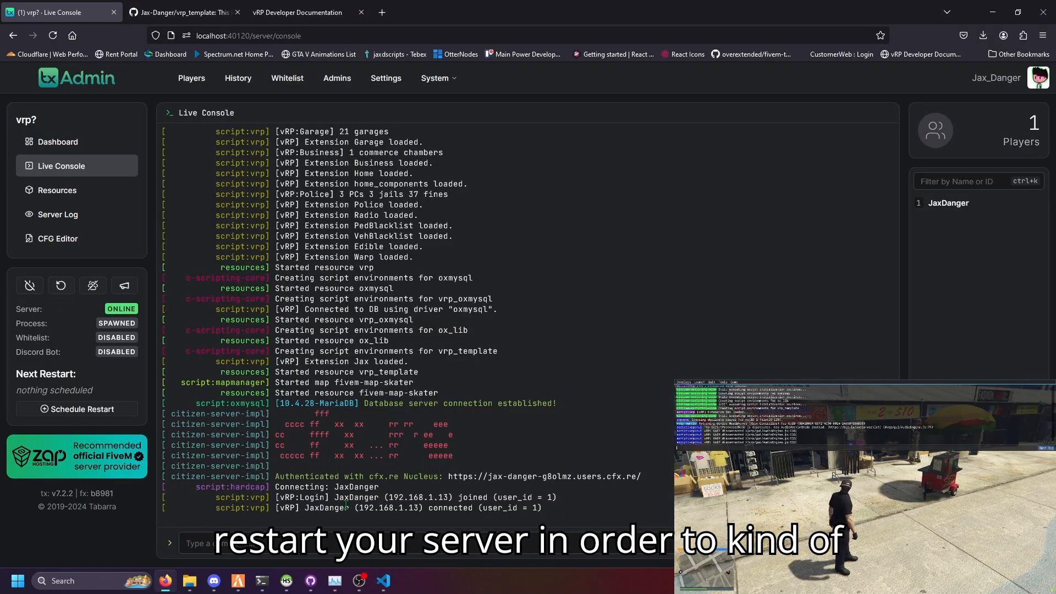
pyautogui.click(382, 581)
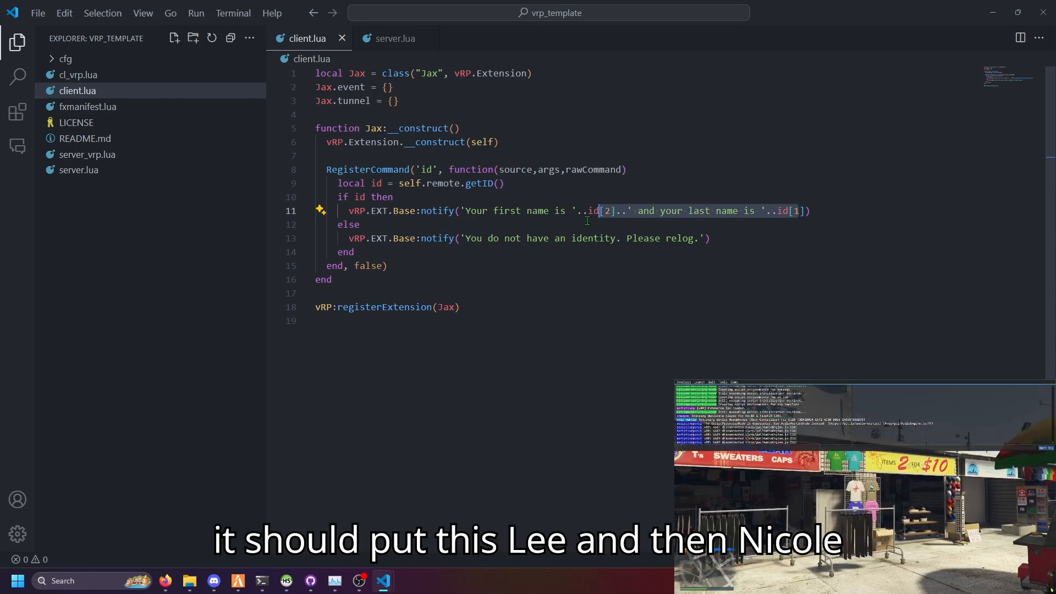
pyautogui.click(361, 224)
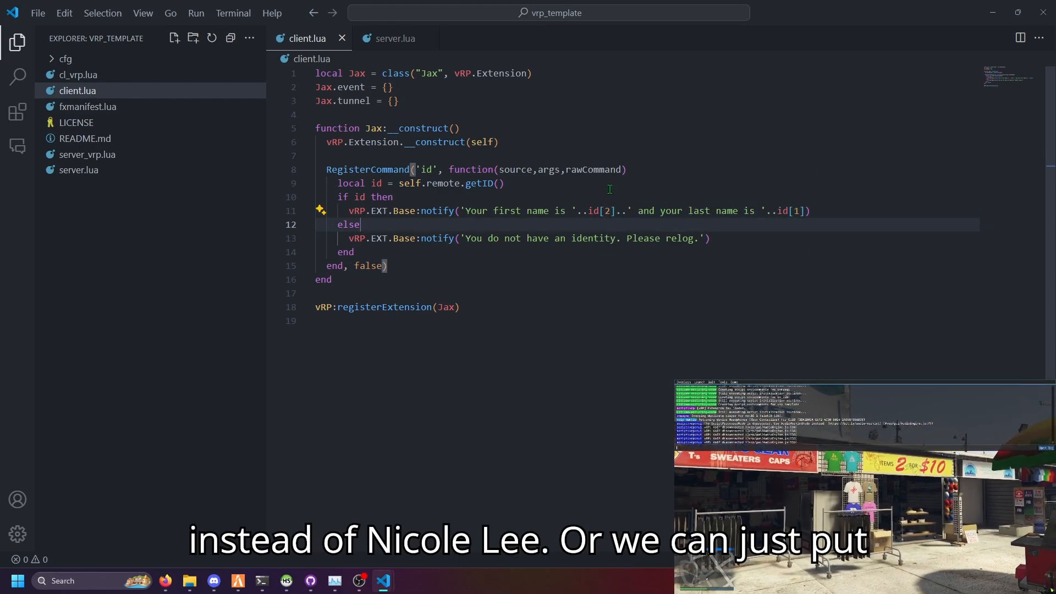